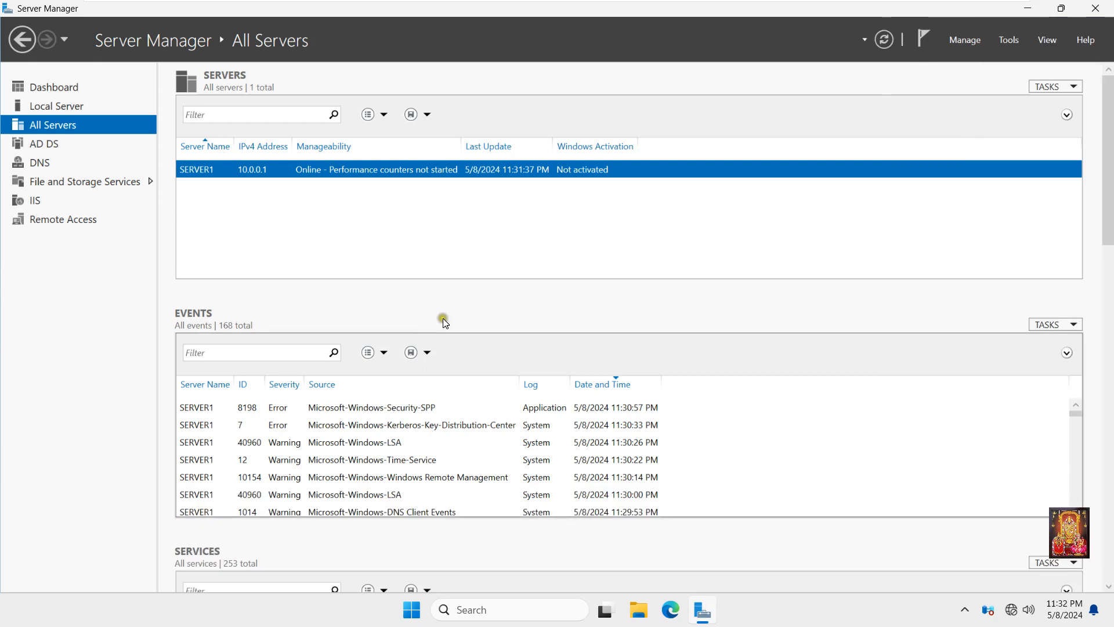
- Show the Local Server properties for server1, joined to the stb.local domain
left_click(57, 105)
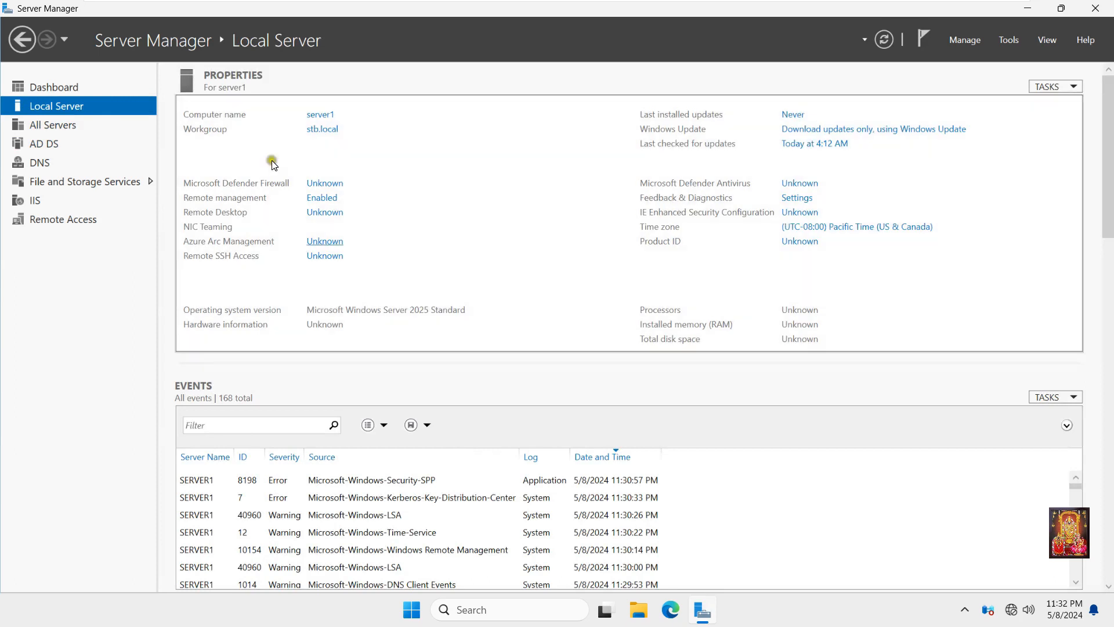
left_click(883, 40)
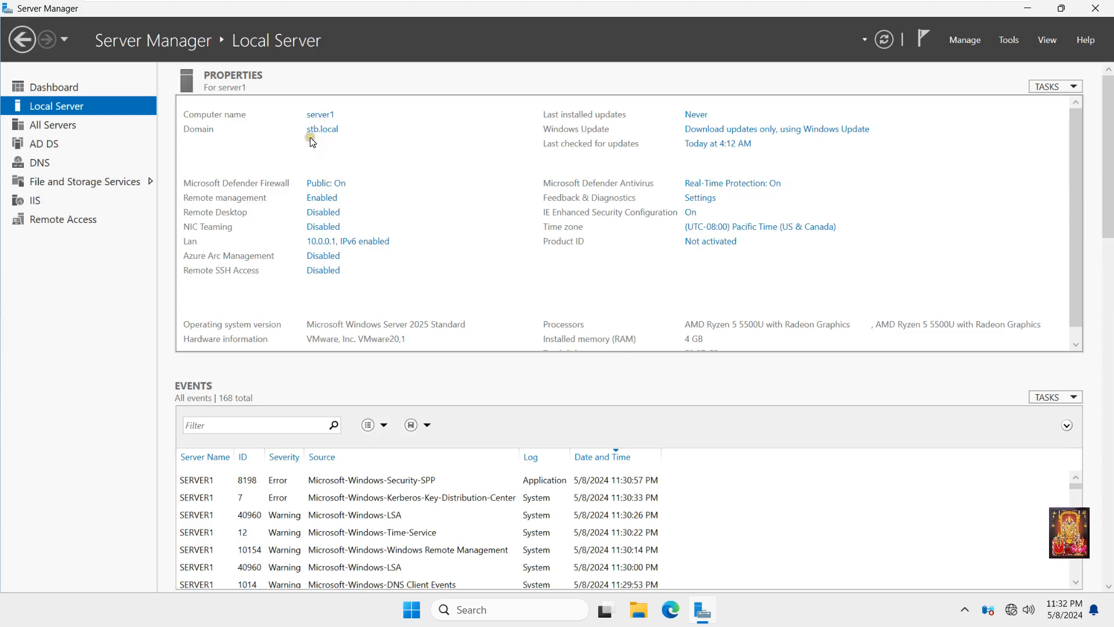
mouse_move(332, 142)
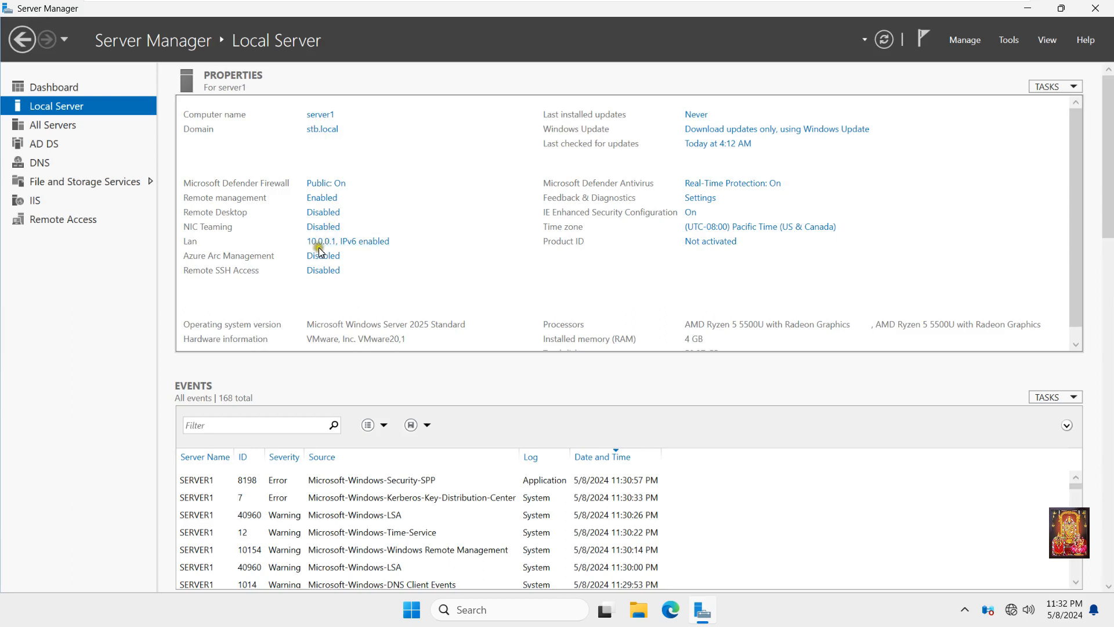
mouse_move(324, 250)
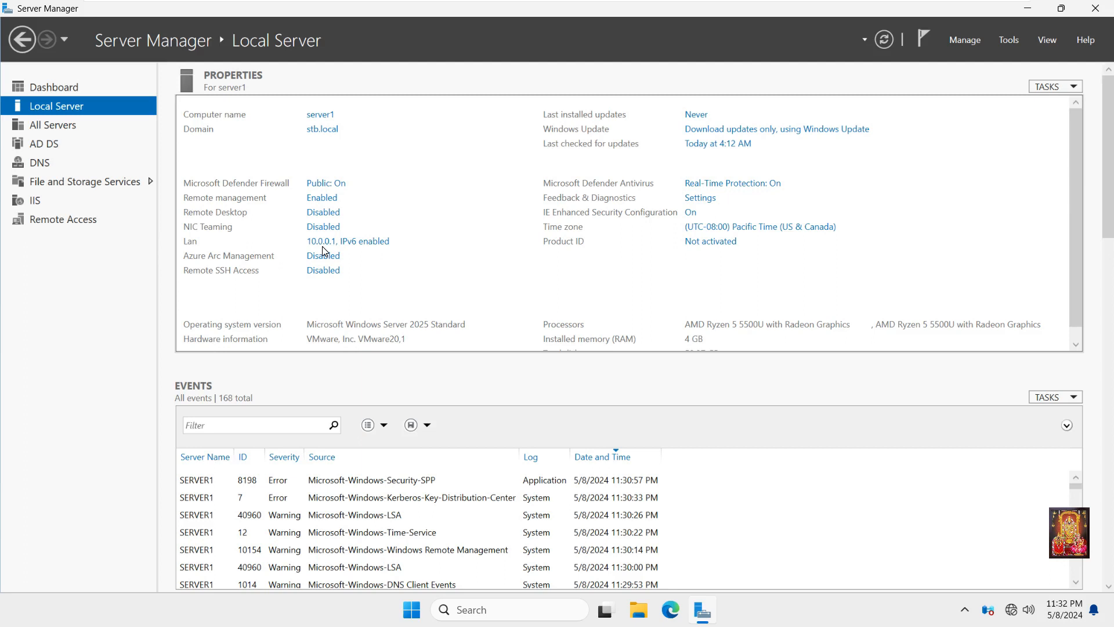
mouse_move(446, 246)
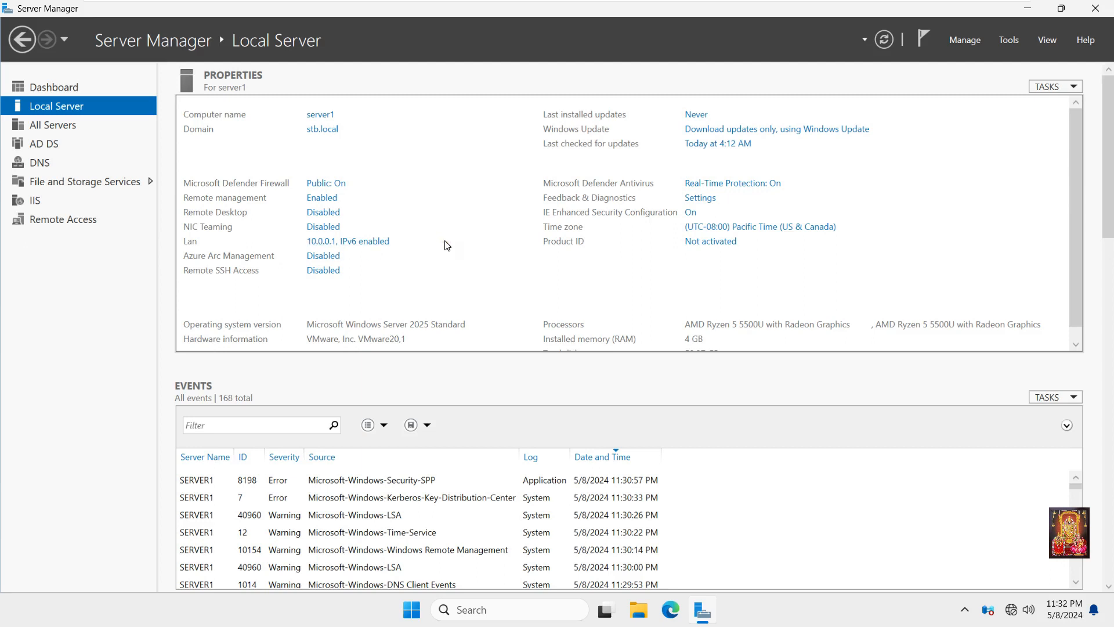
mouse_move(1046, 40)
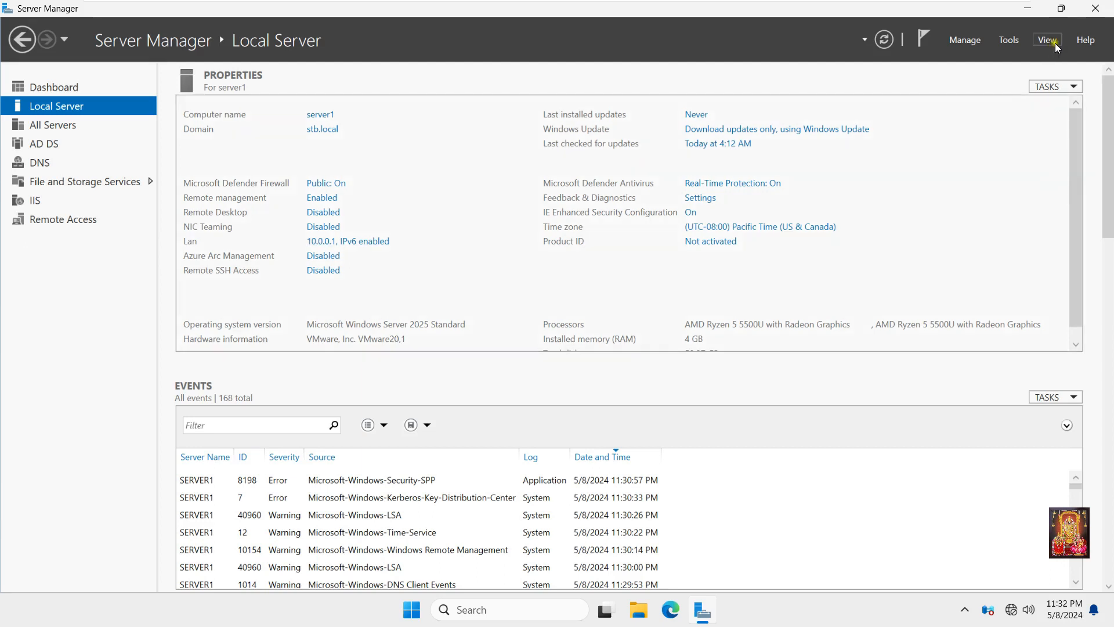
- Launch Group Policy Management from Server Manager's Tools menu
left_click(1007, 40)
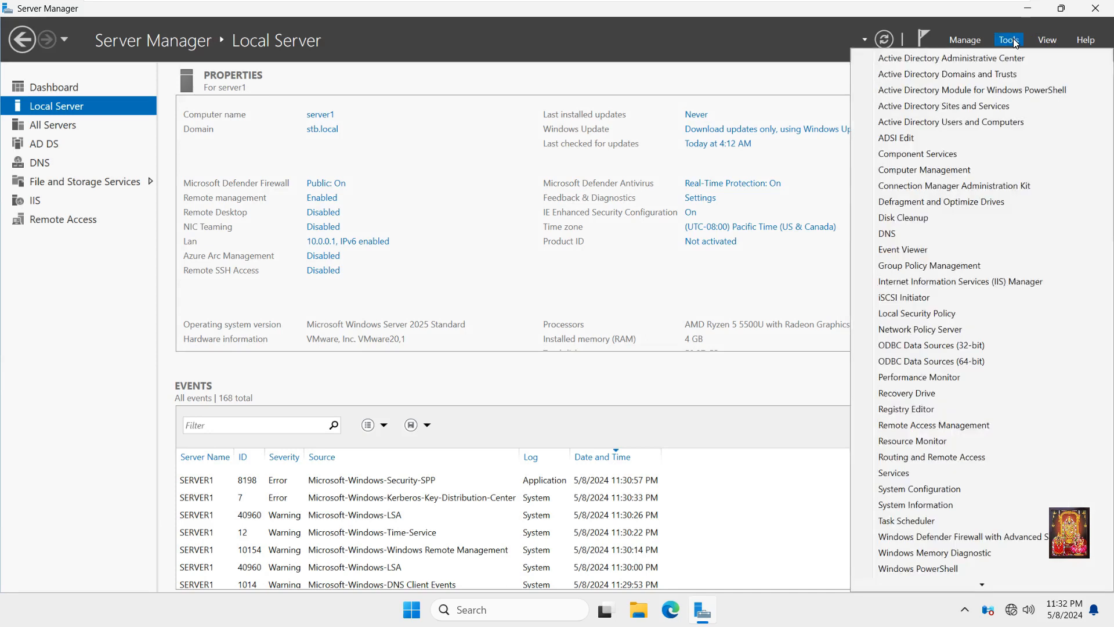
mouse_move(932, 265)
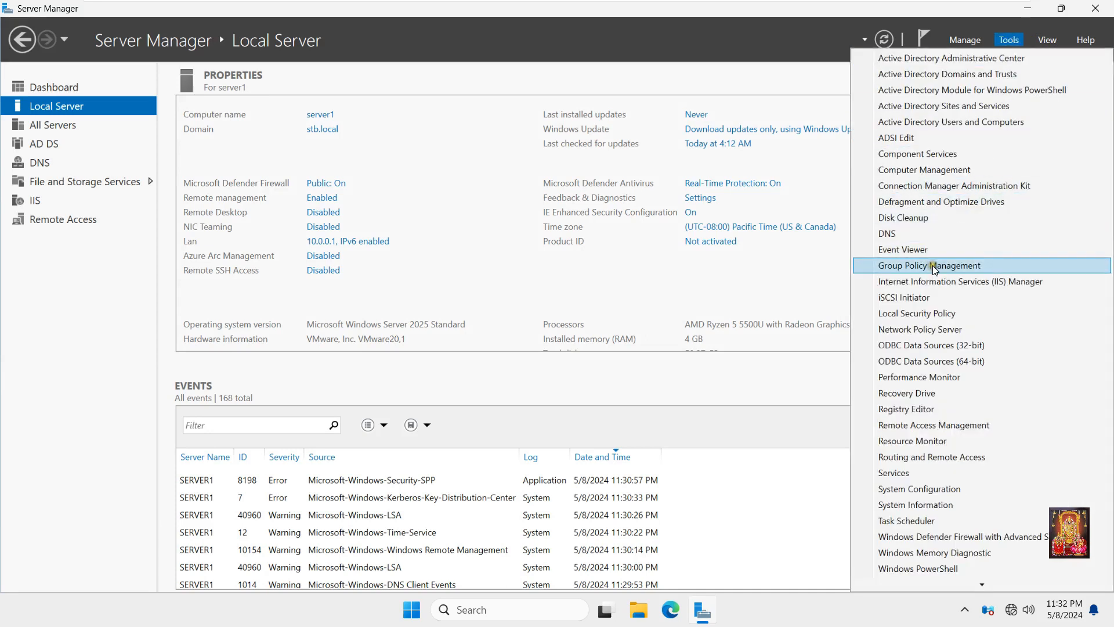
left_click(928, 265)
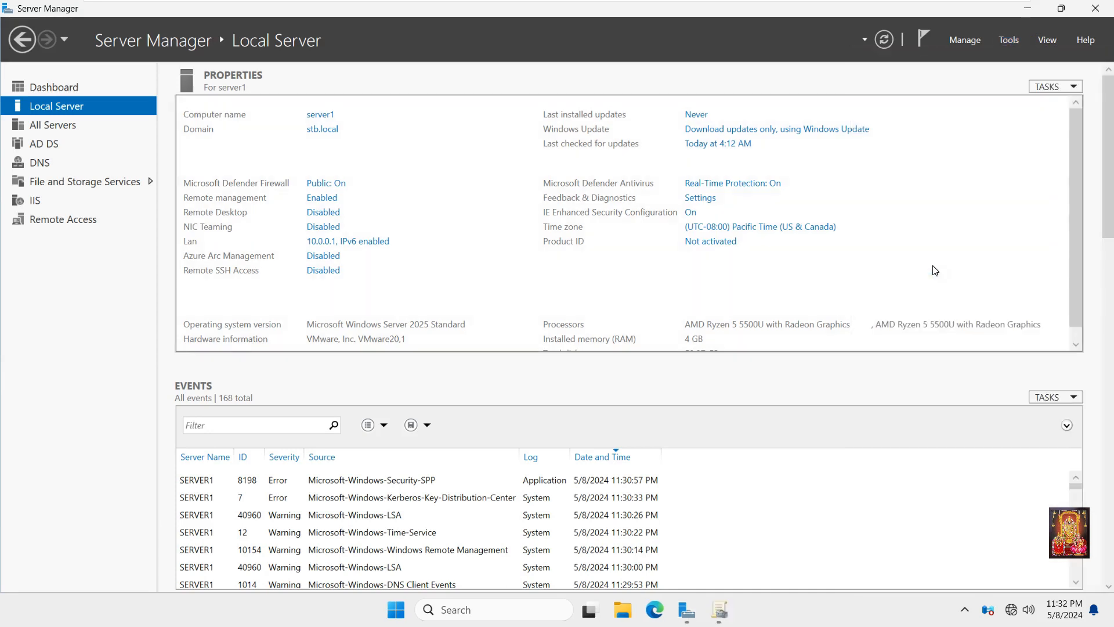
mouse_move(730, 306)
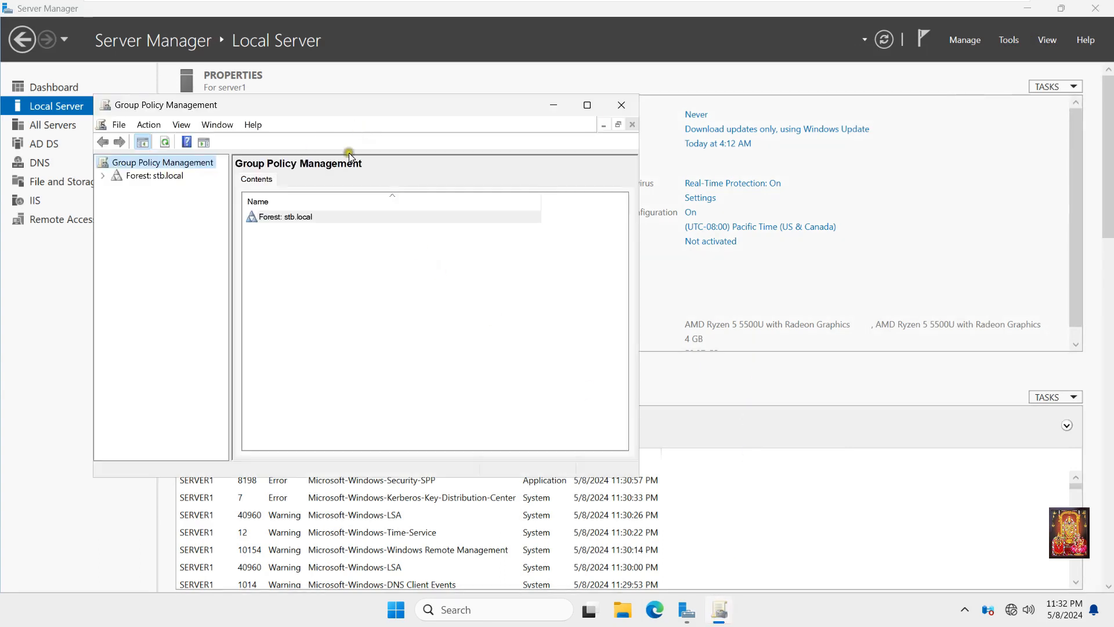
- Maximize the console, expand Forest: stb.local > Domains > stb.local, and select the Test OU
left_click(587, 105)
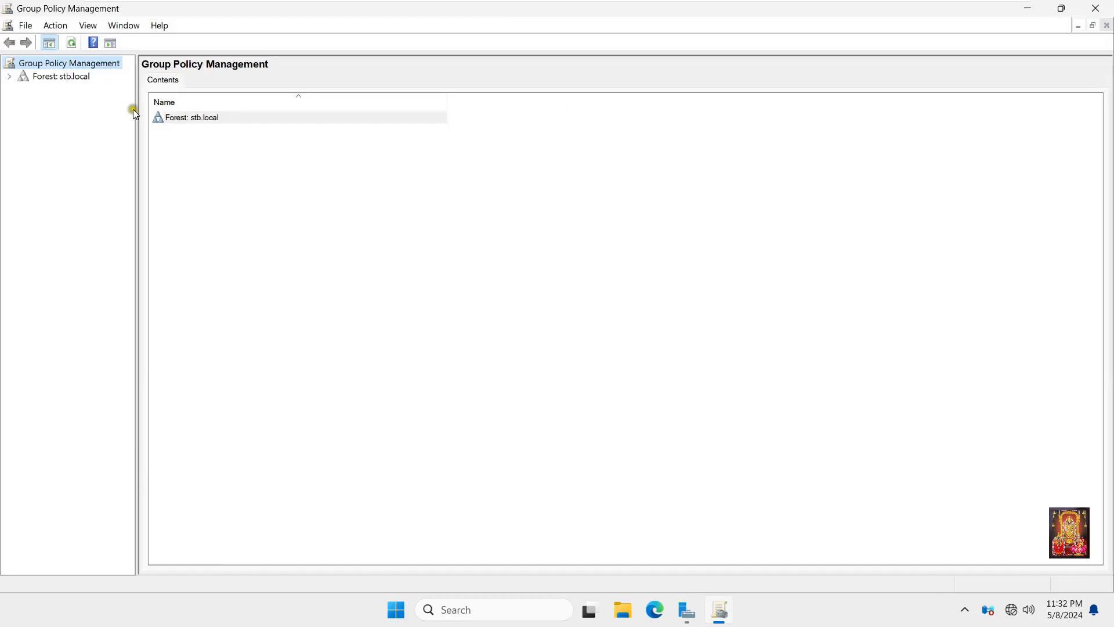
left_click(9, 76)
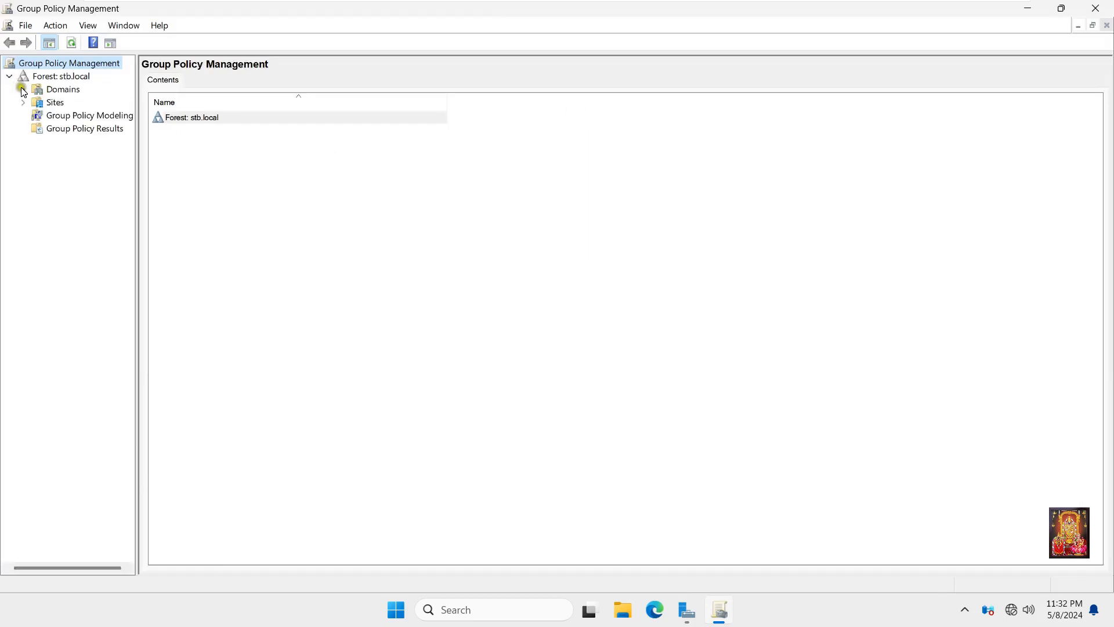
left_click(23, 89)
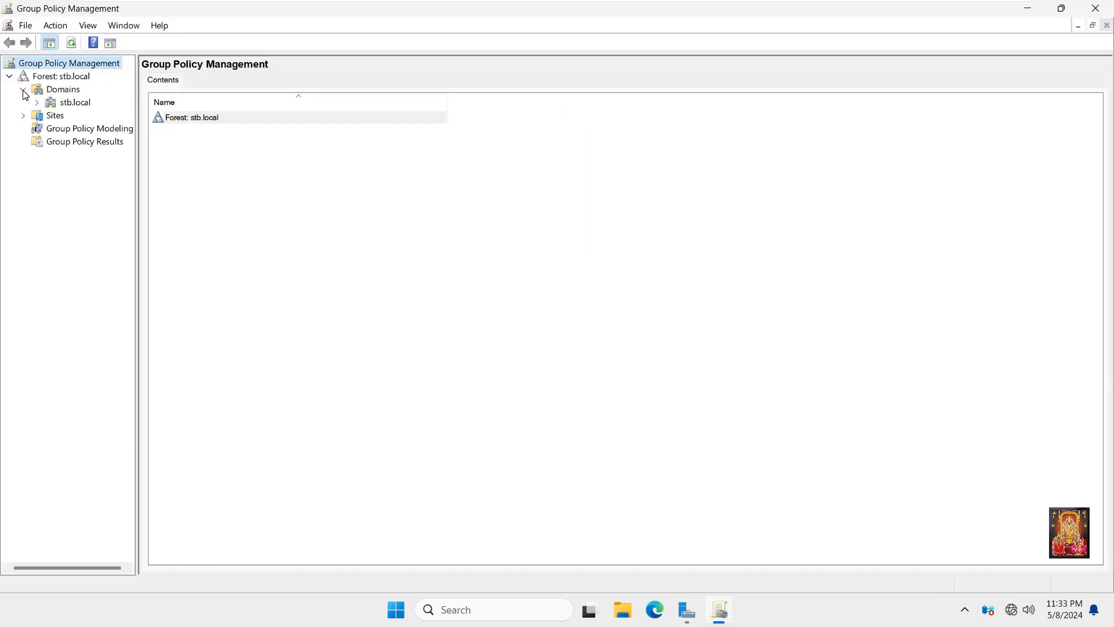
left_click(35, 101)
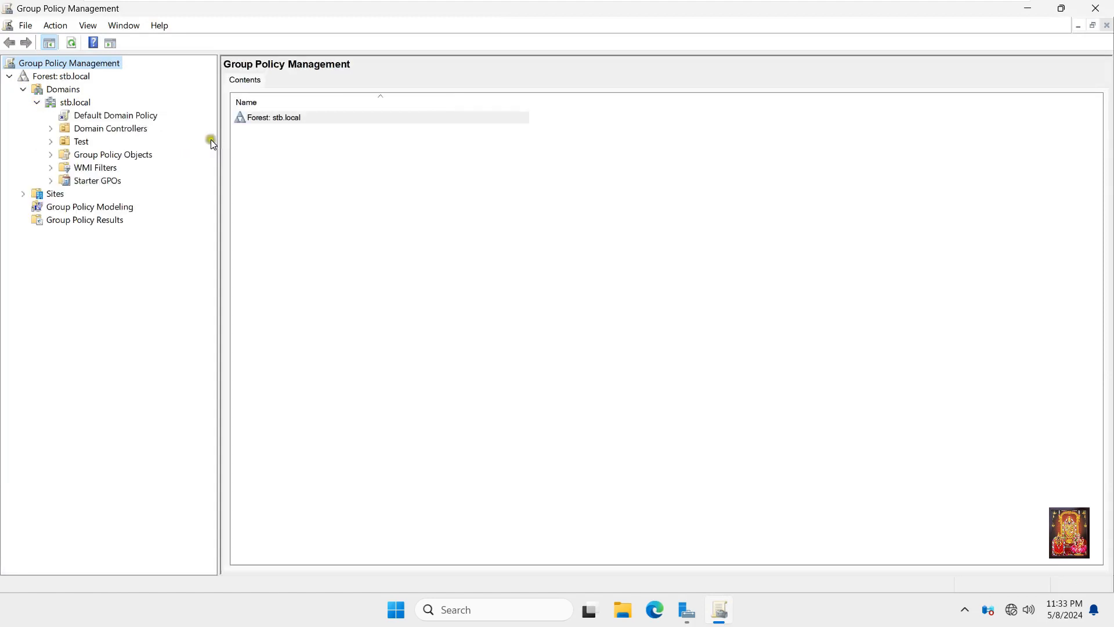
left_click(81, 140)
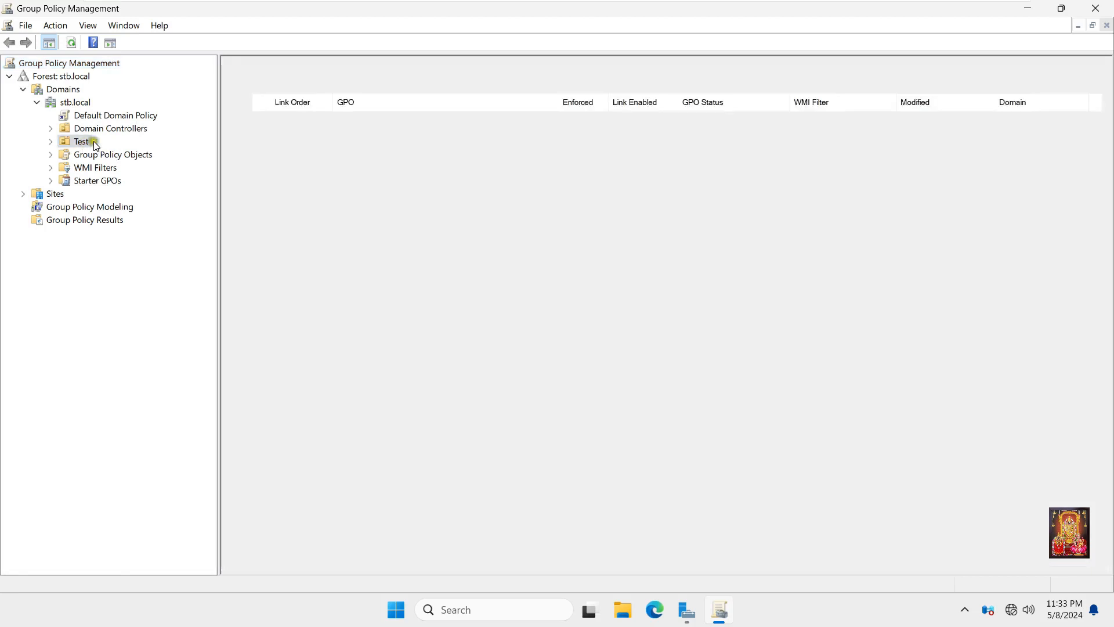
left_click(80, 141)
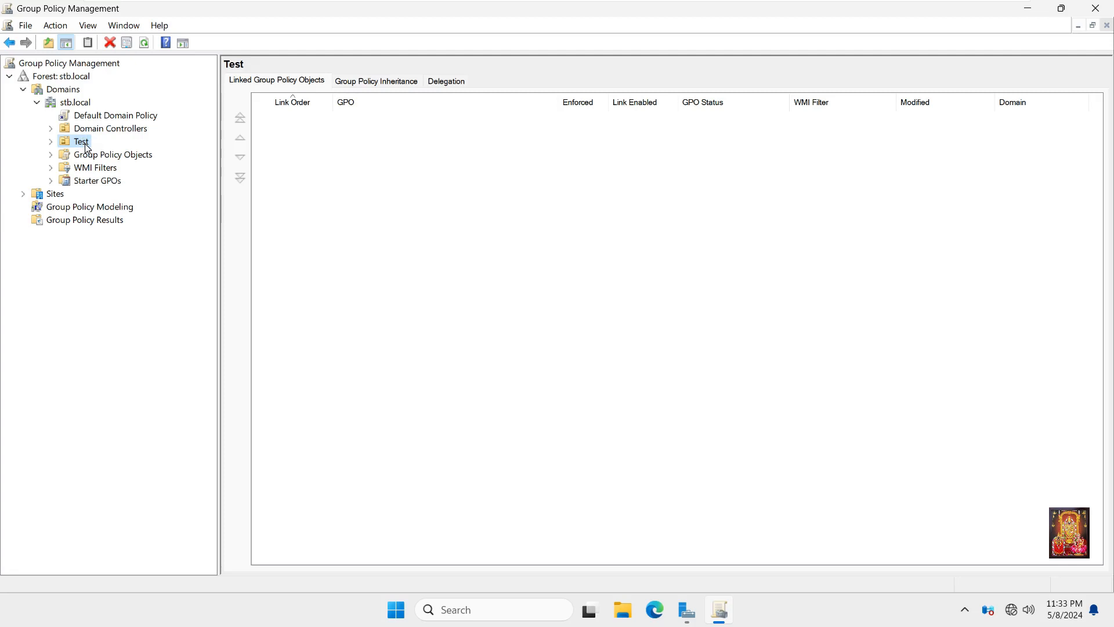
- Create a new GPO named 'Hide Drive' and link it to the Test OU
right_click(80, 141)
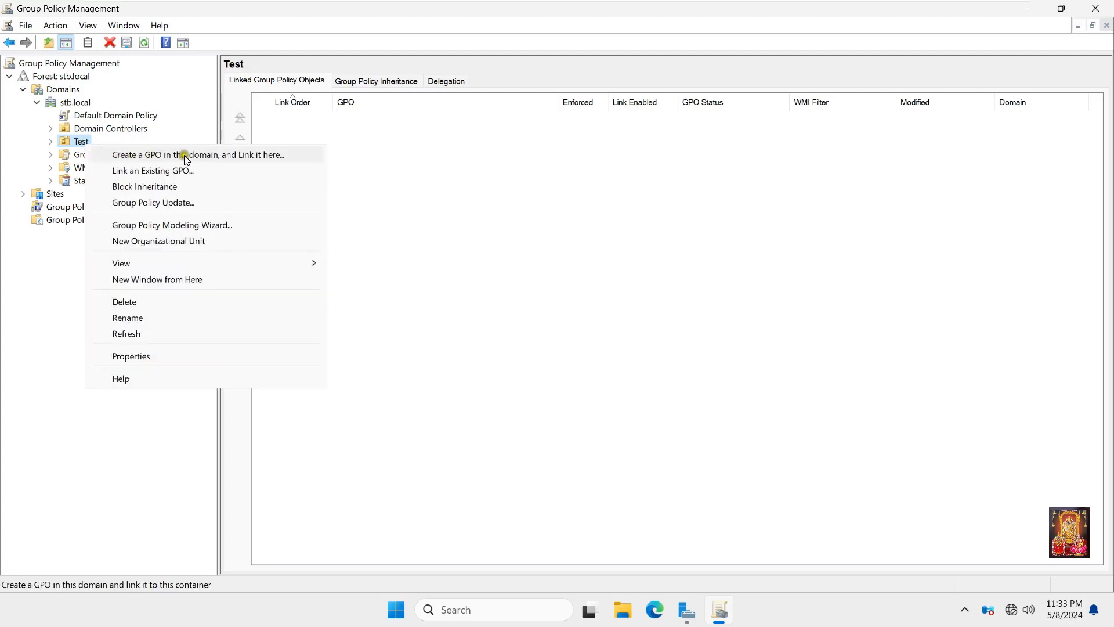
mouse_move(221, 158)
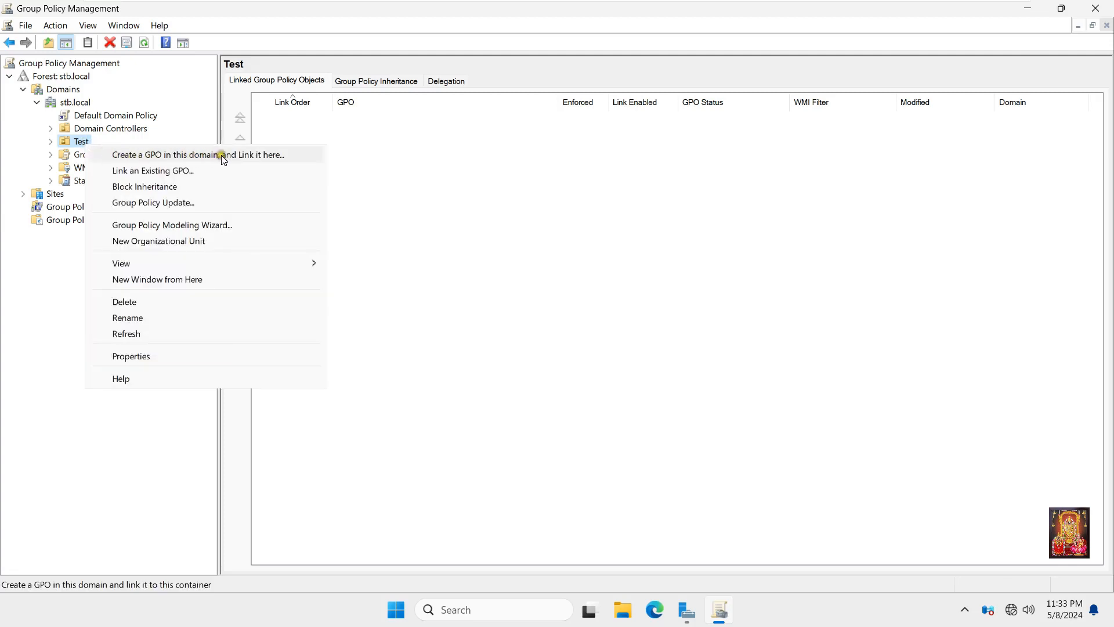
left_click(197, 155)
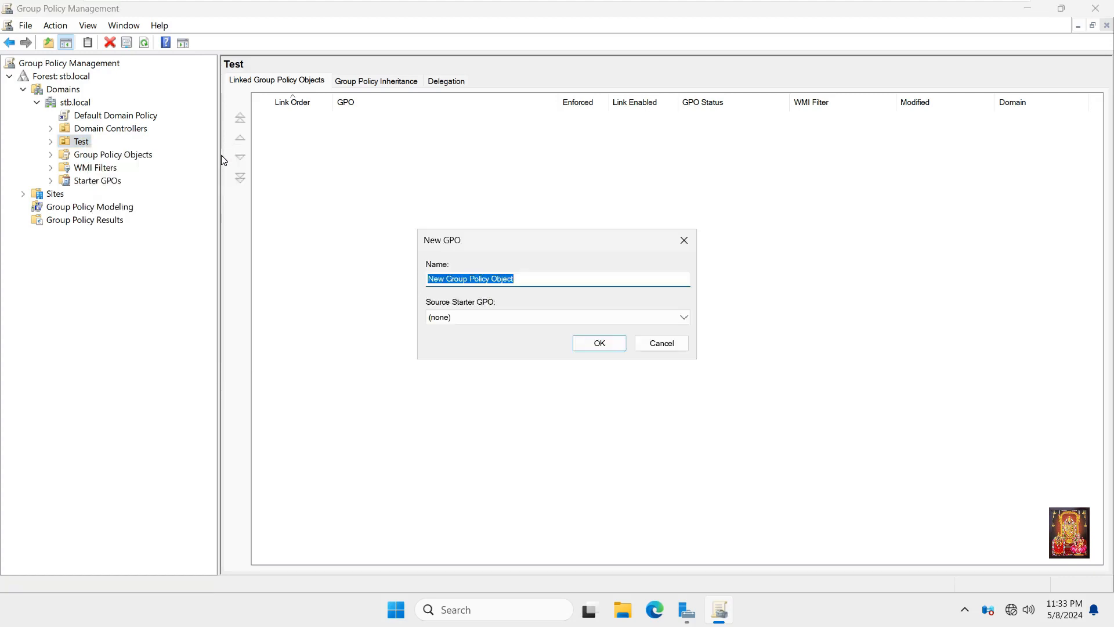
type("Hide Drive")
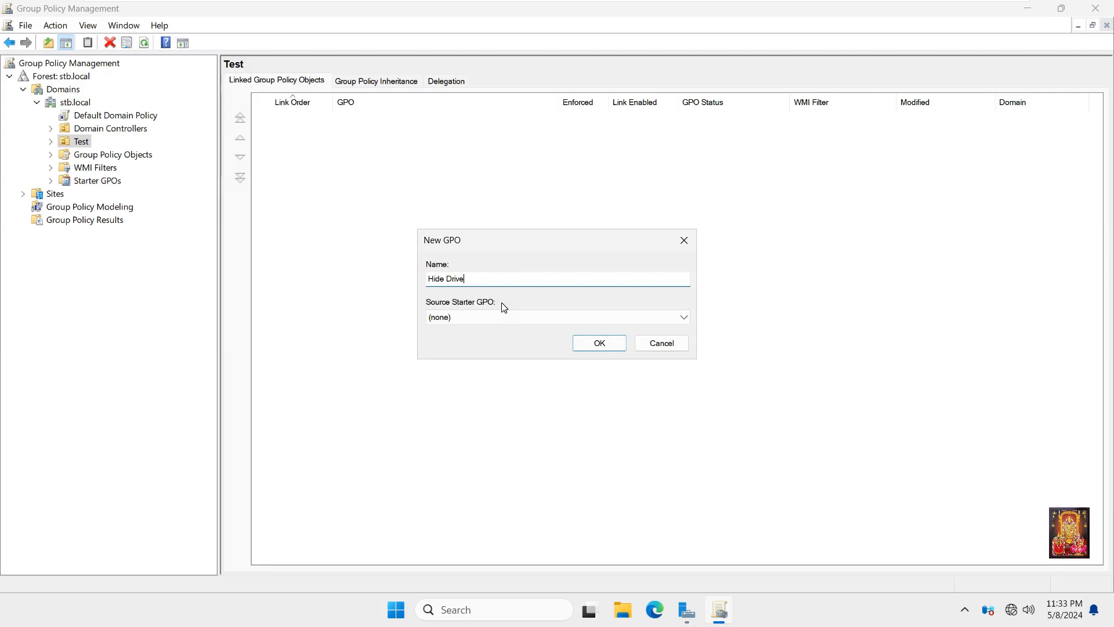
left_click(599, 342)
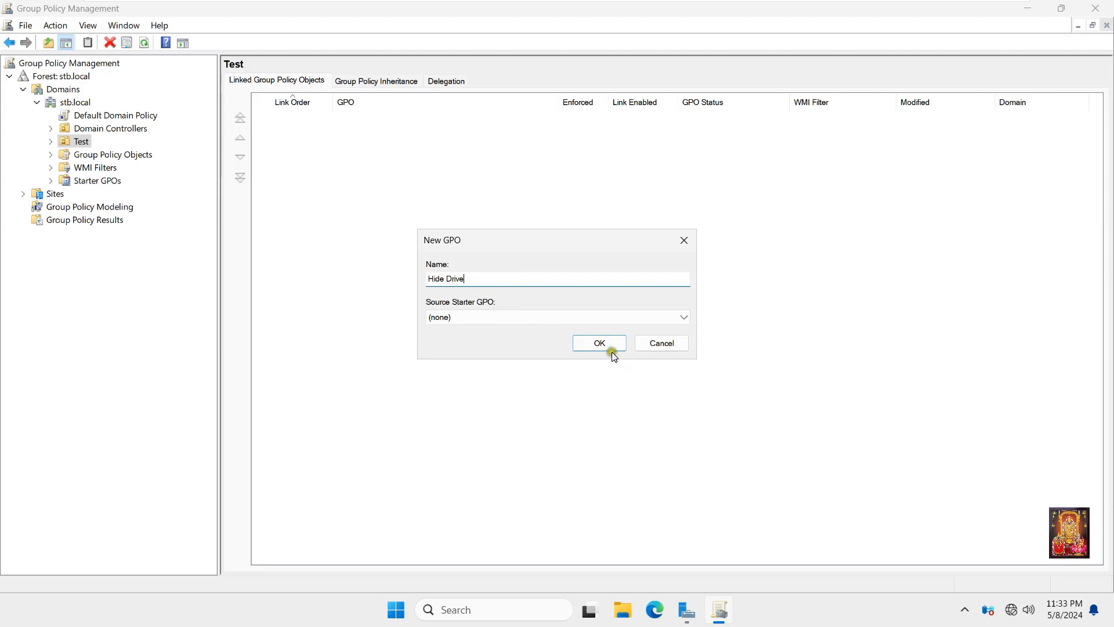
left_click(598, 342)
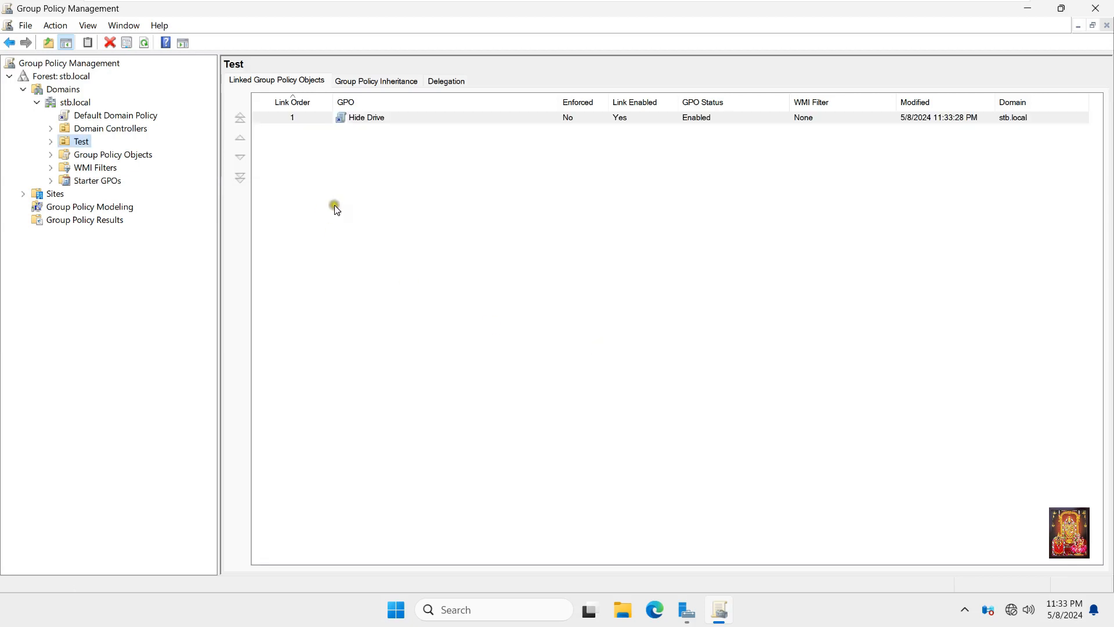
right_click(366, 117)
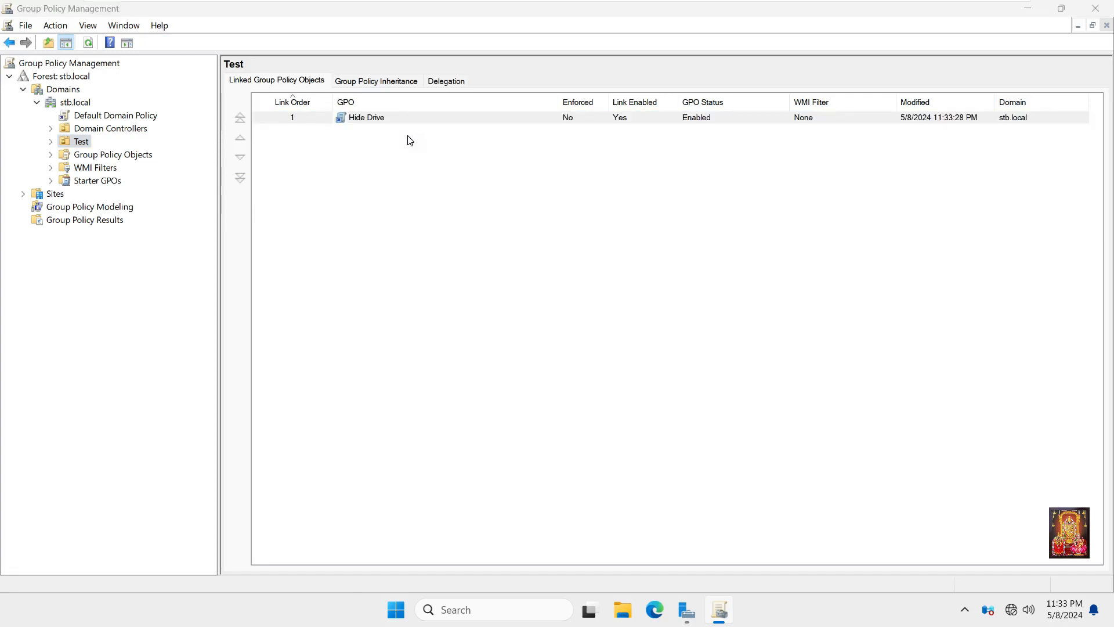
- Edit Hide Drive and browse to User Configuration > Administrative Templates > Windows Components > File Explorer
double_click(366, 117)
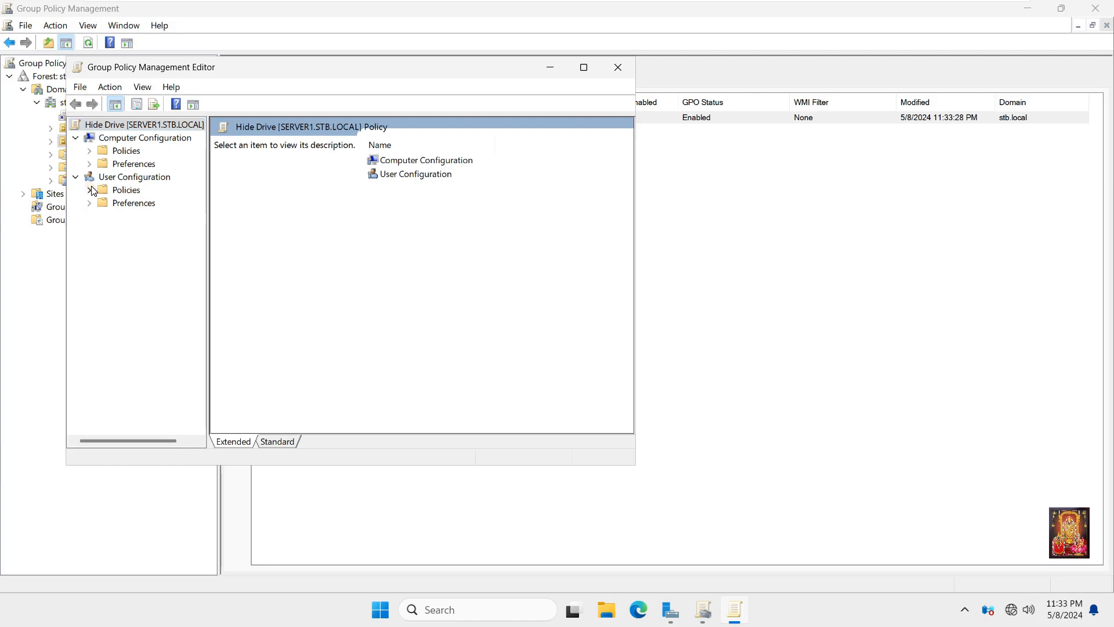
left_click(90, 189)
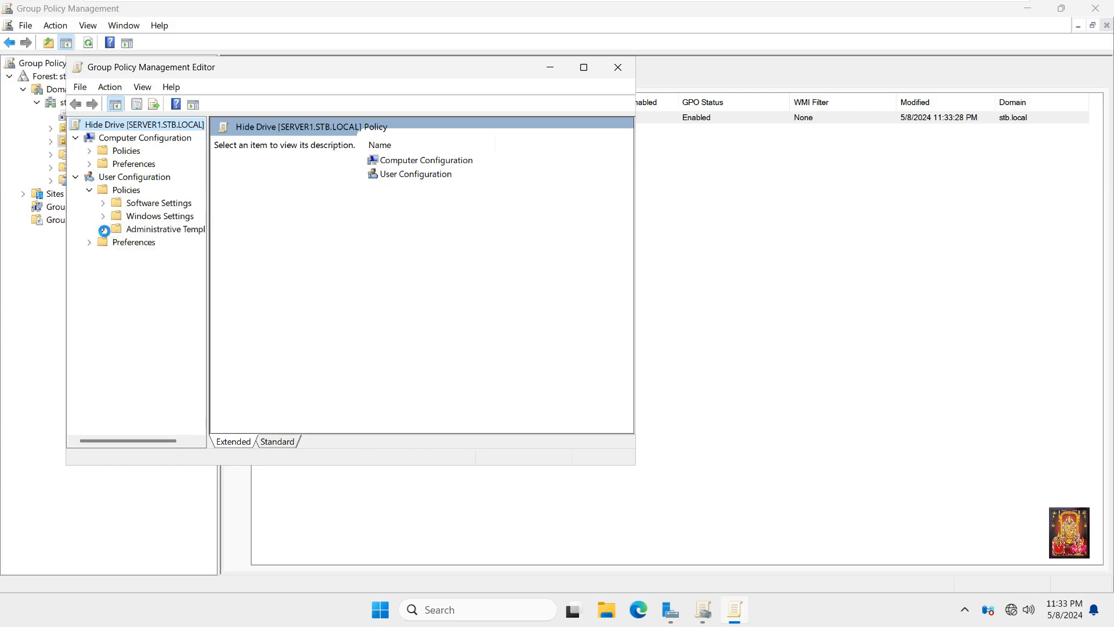
left_click(90, 228)
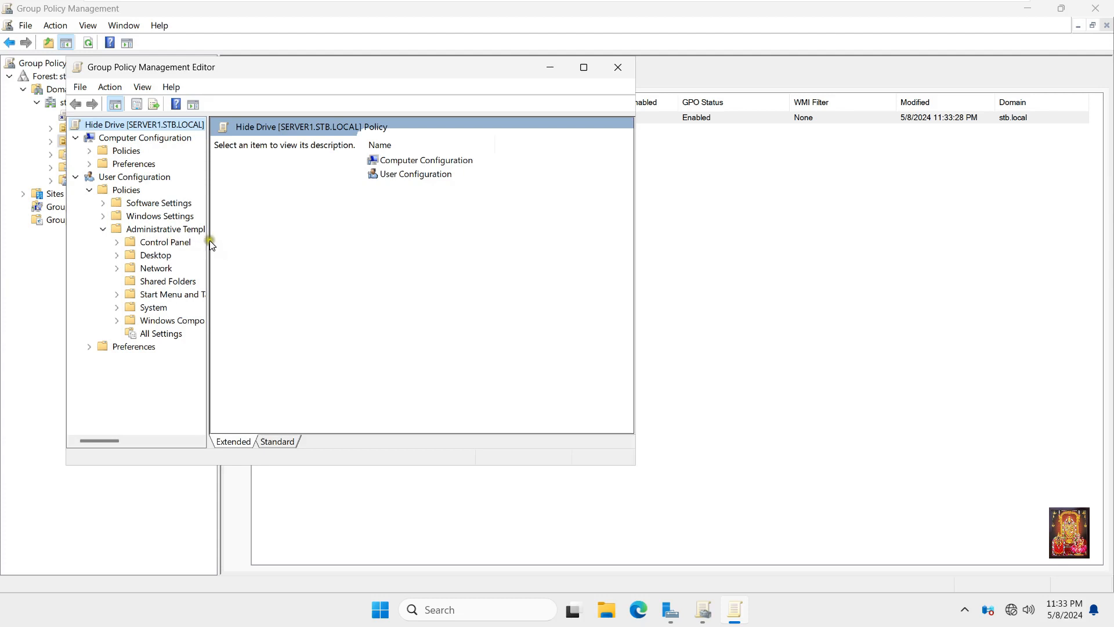
left_click_drag(210, 244, 282, 234)
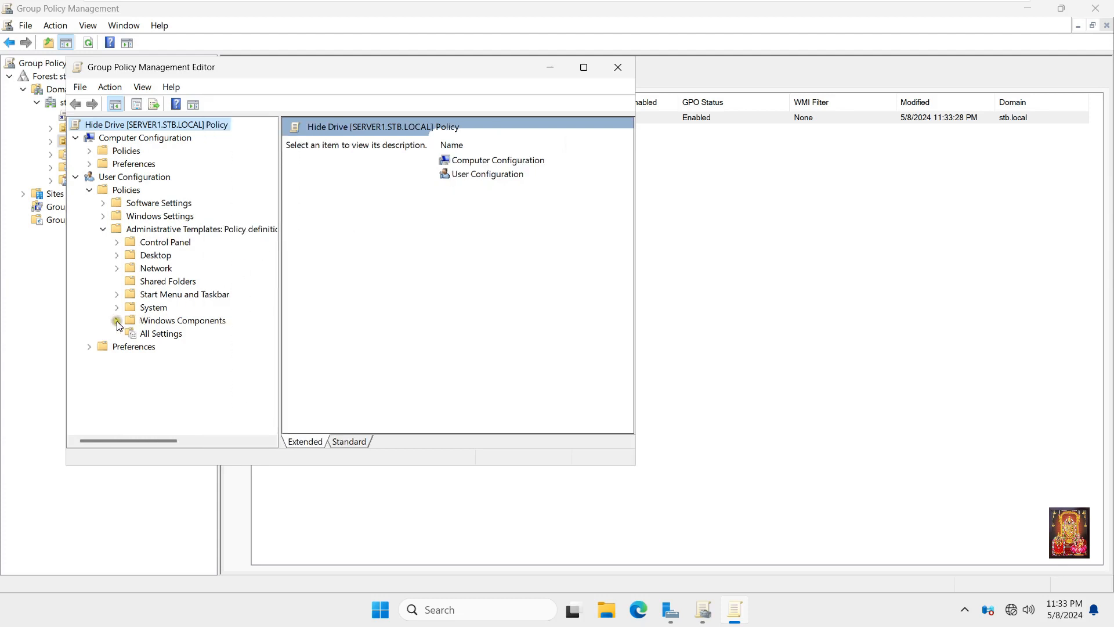
left_click(117, 320)
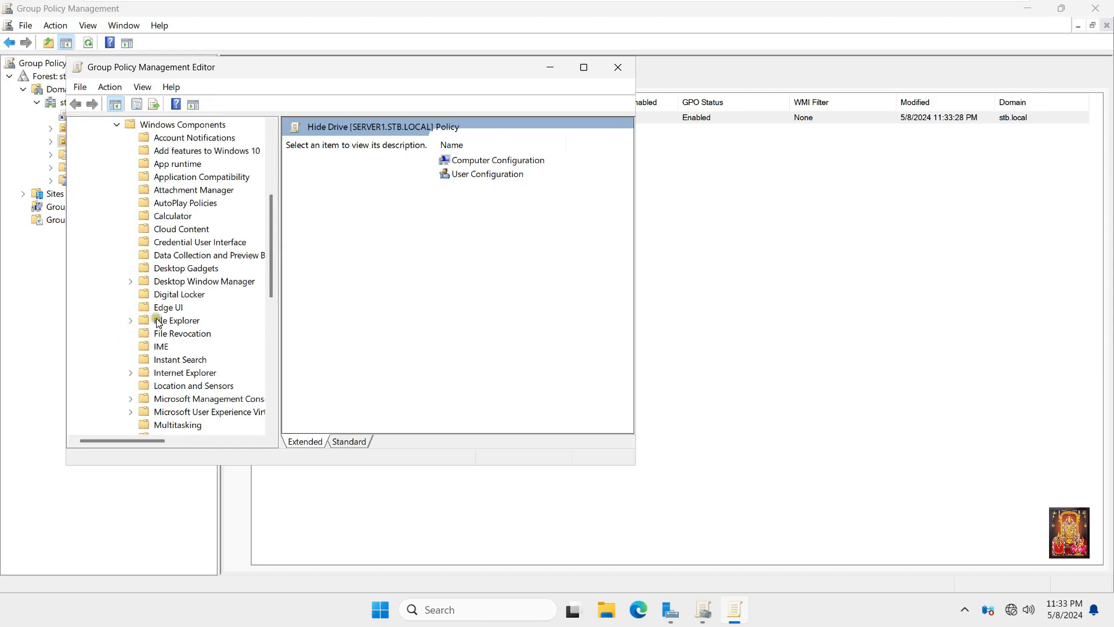
left_click(177, 319)
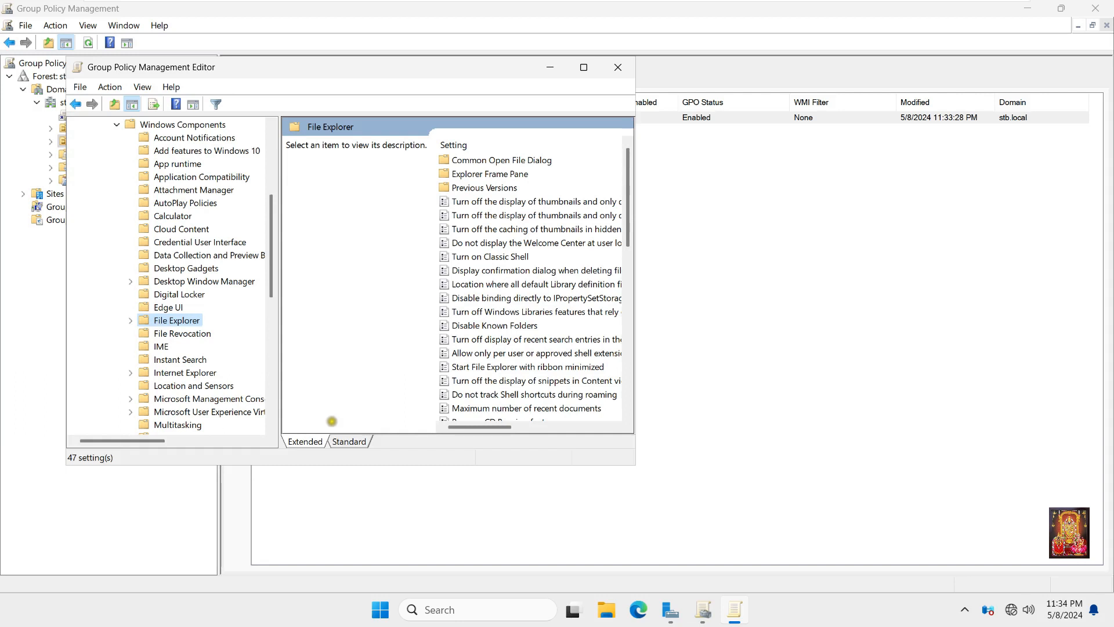
- Maximize the editor and open the 'Hide these specified drives in My Computer' setting
left_click(348, 441)
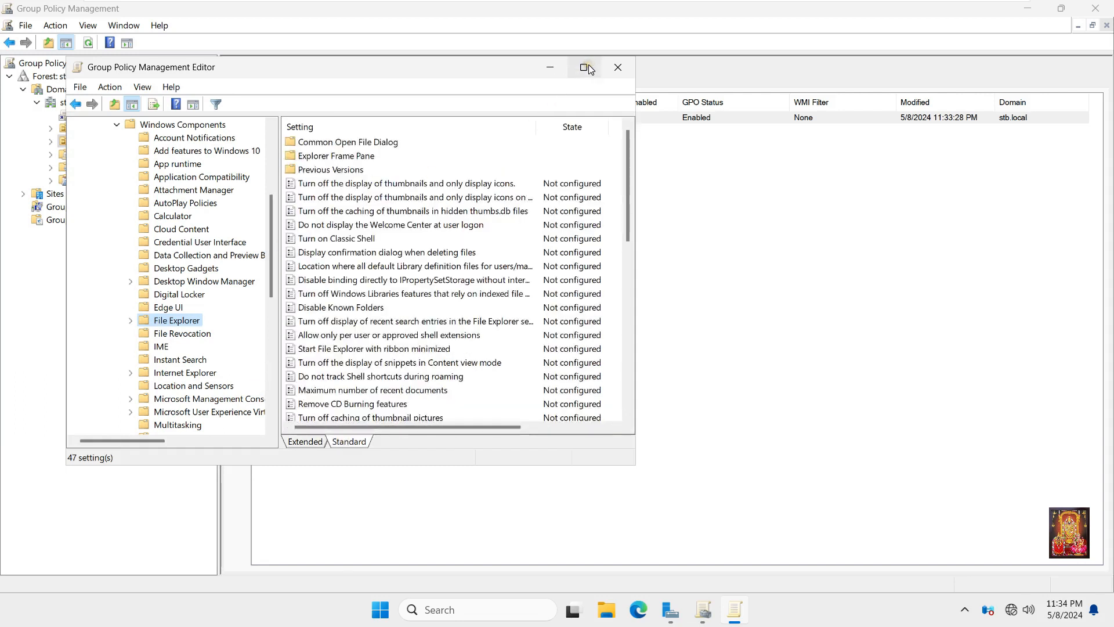
left_click(583, 67)
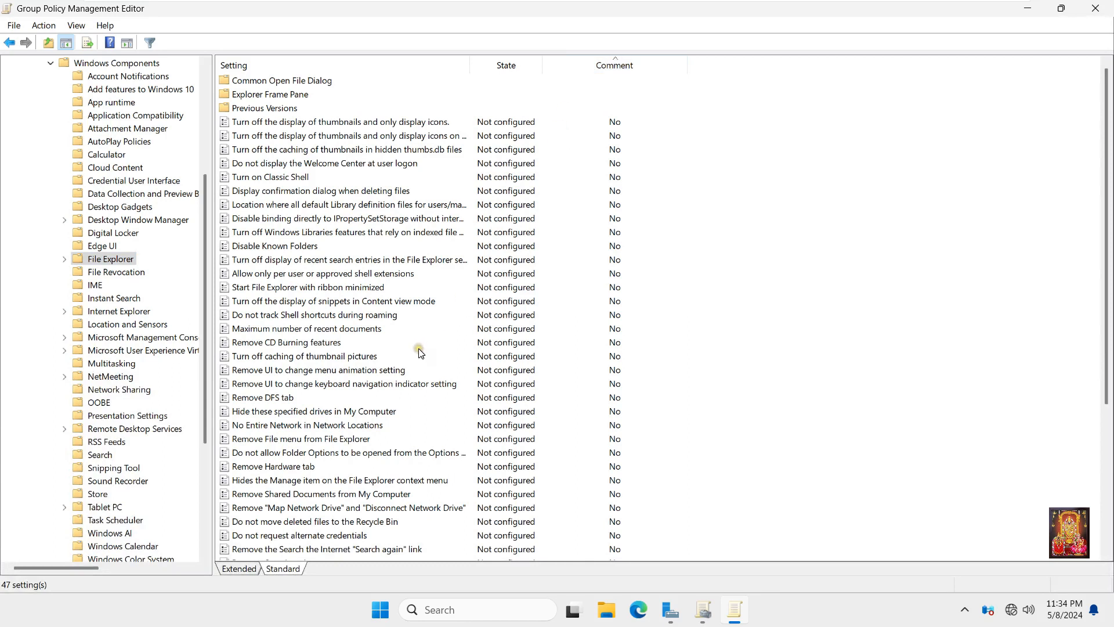
left_click(304, 356)
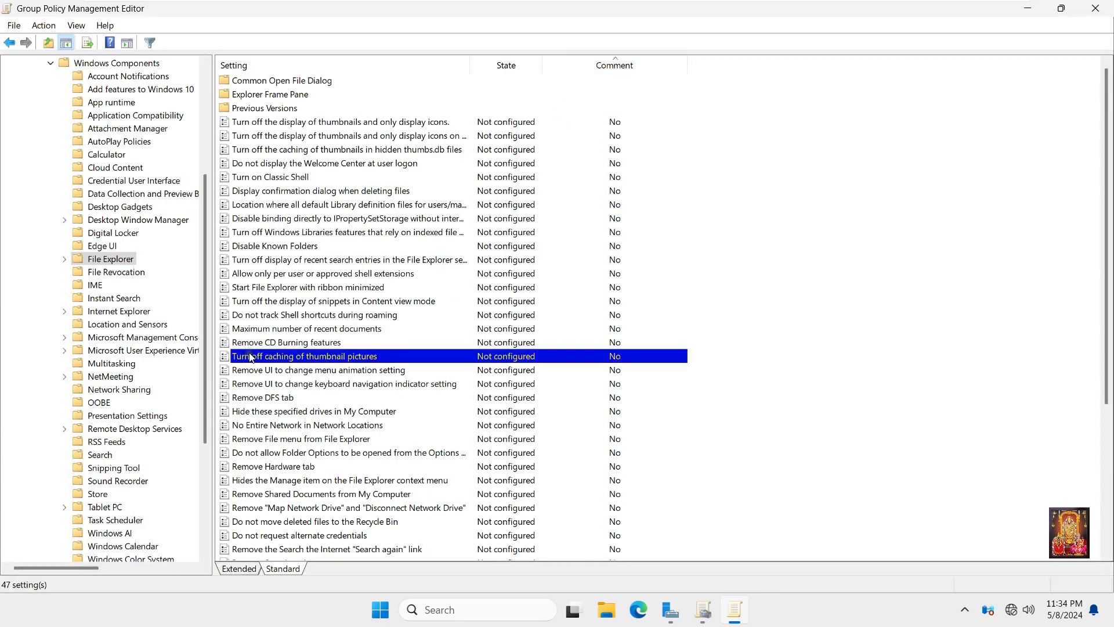
left_click(314, 411)
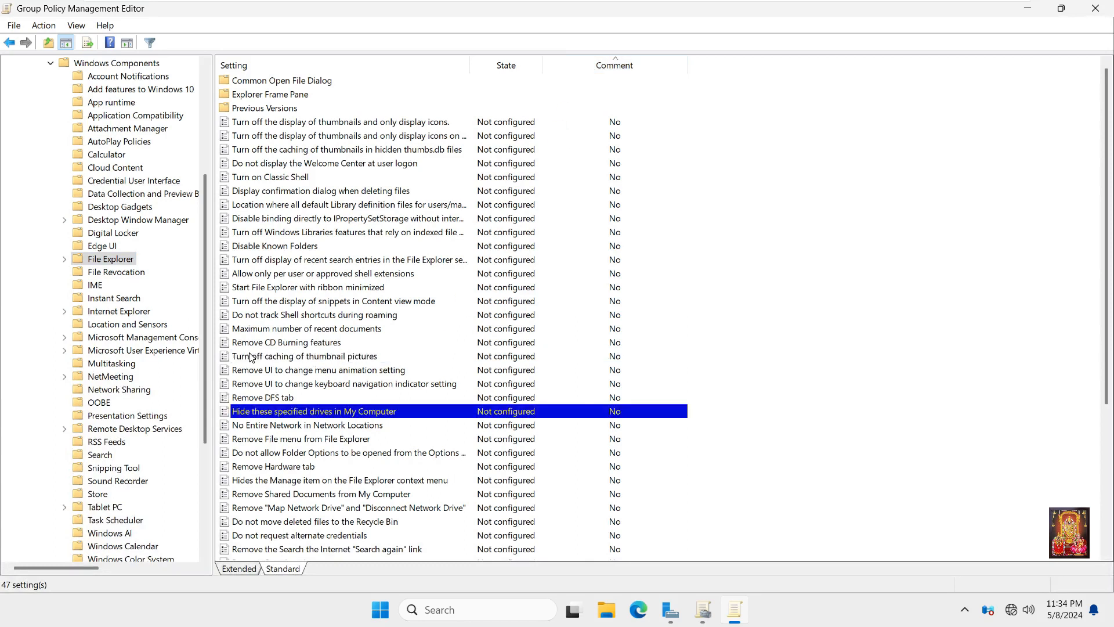
mouse_move(341, 415)
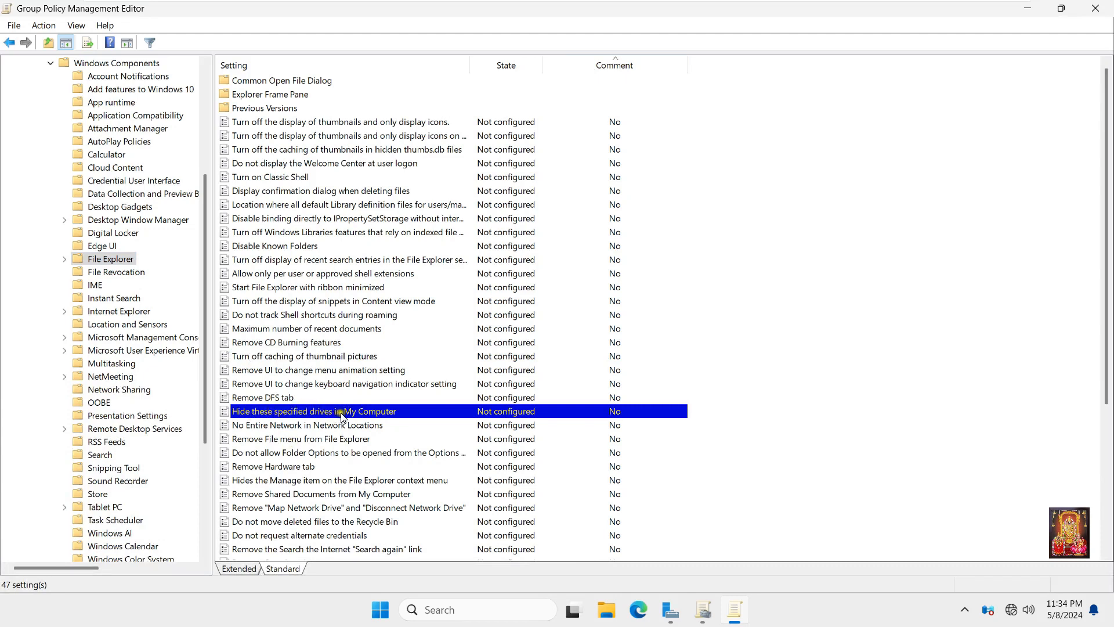
mouse_move(369, 418)
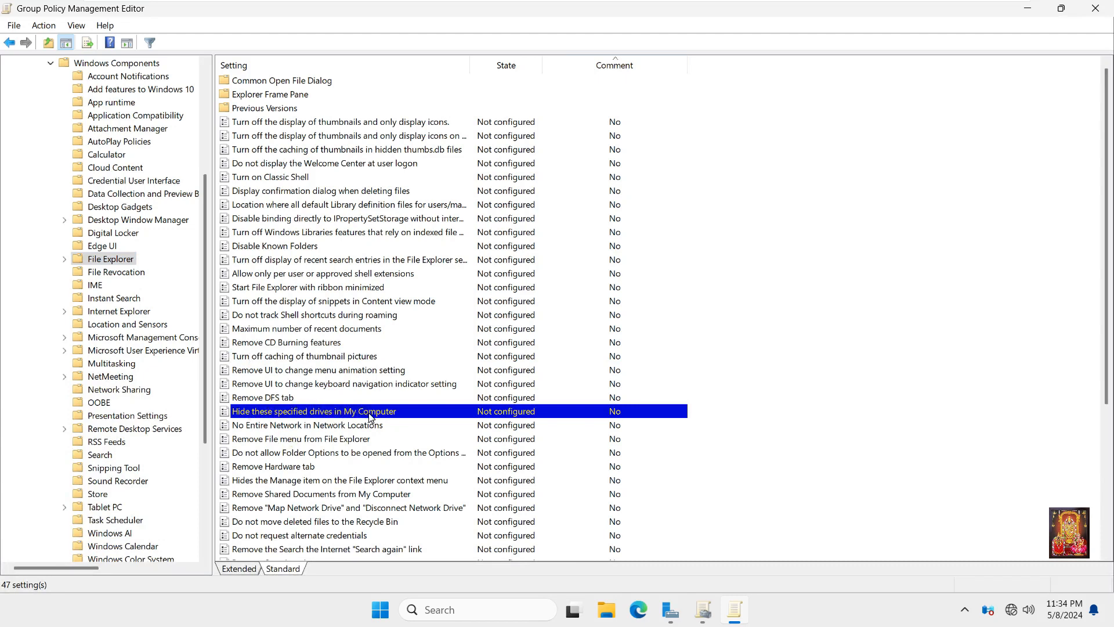
double_click(315, 411)
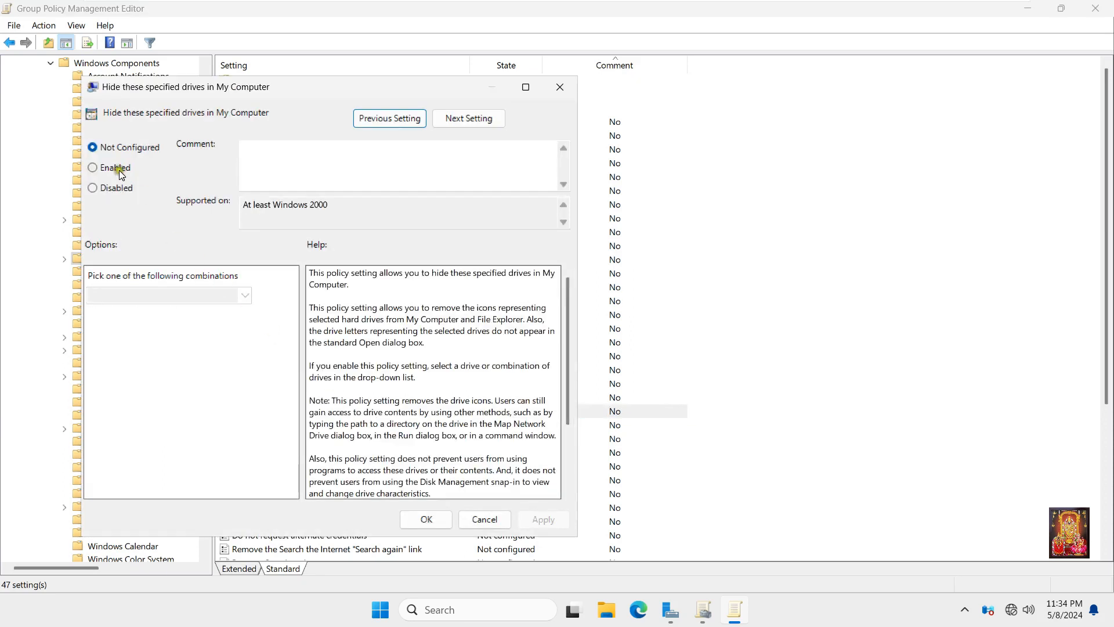
- Set the policy to Enabled with 'Restrict A, B, C and D drives only', then confirm
left_click(92, 167)
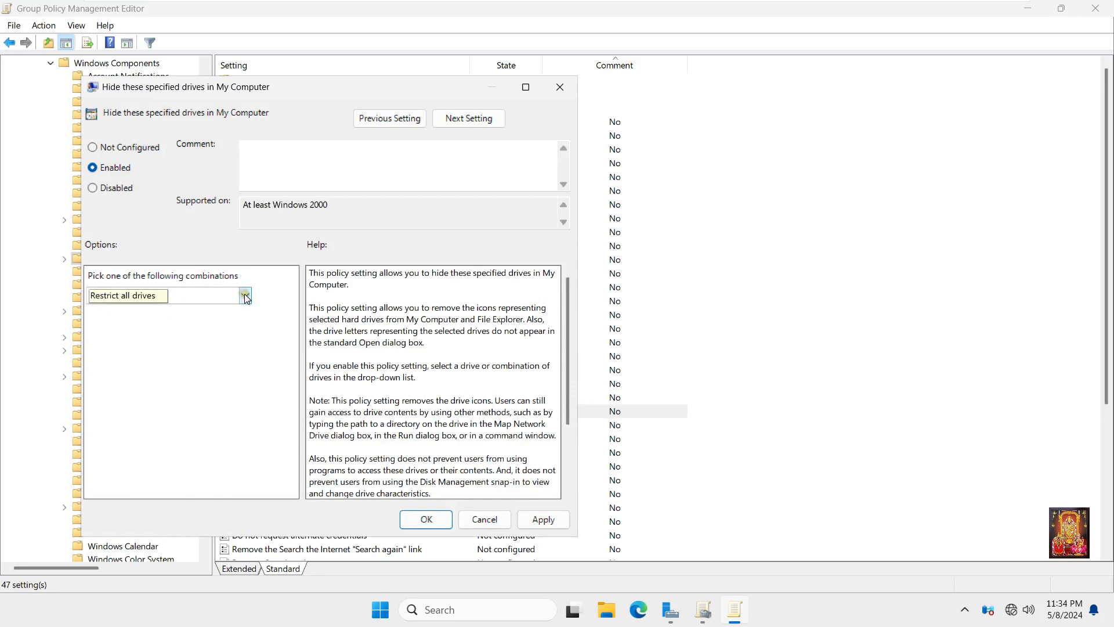
left_click(245, 295)
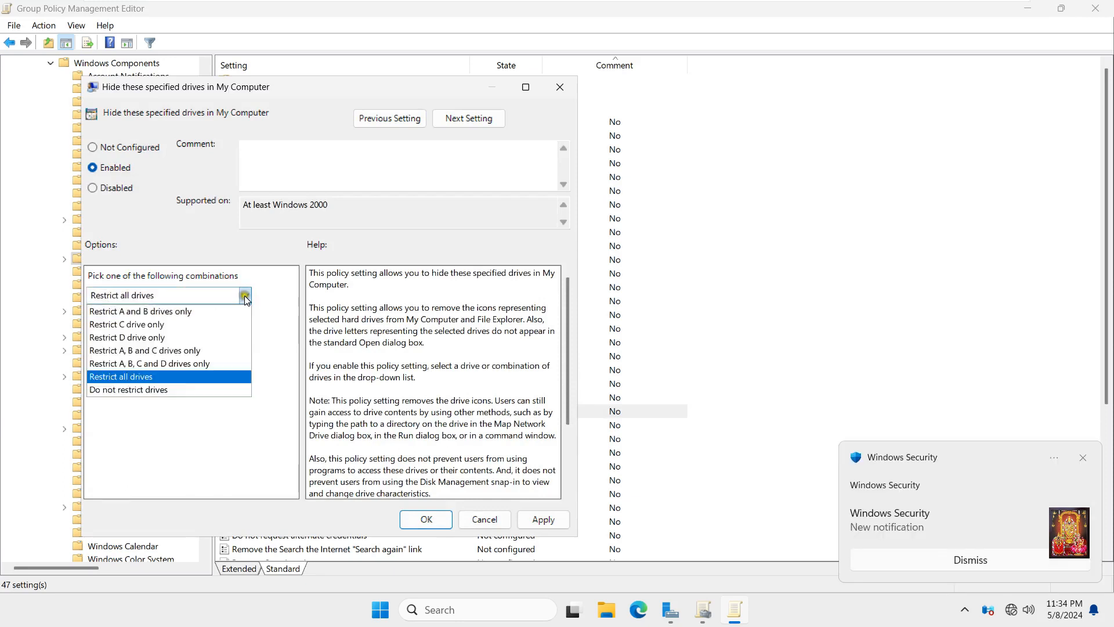
left_click(140, 311)
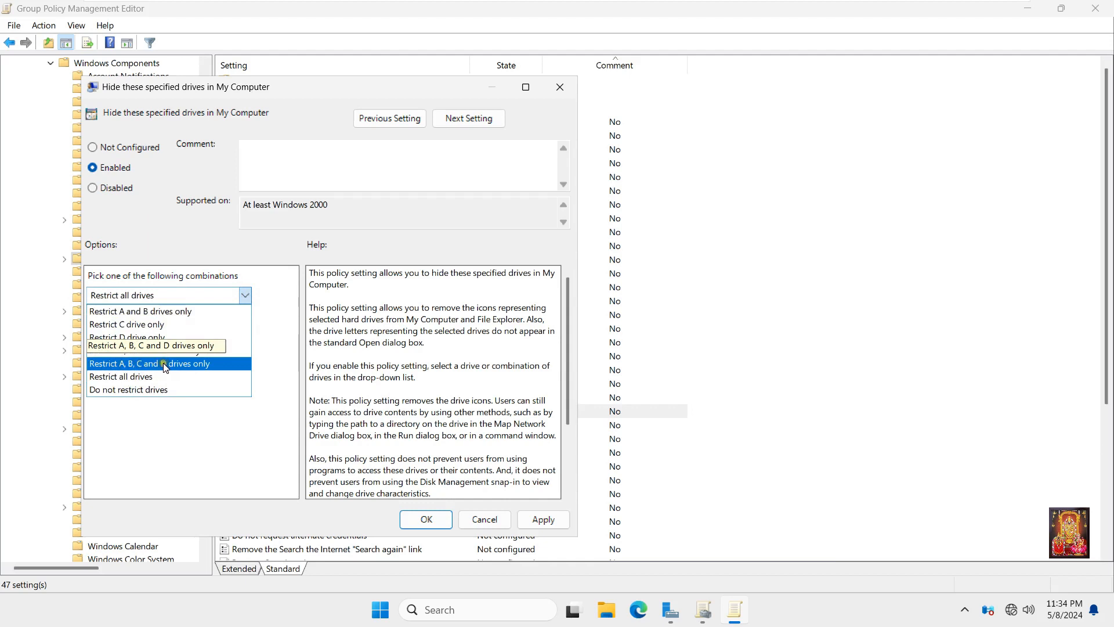
left_click(154, 345)
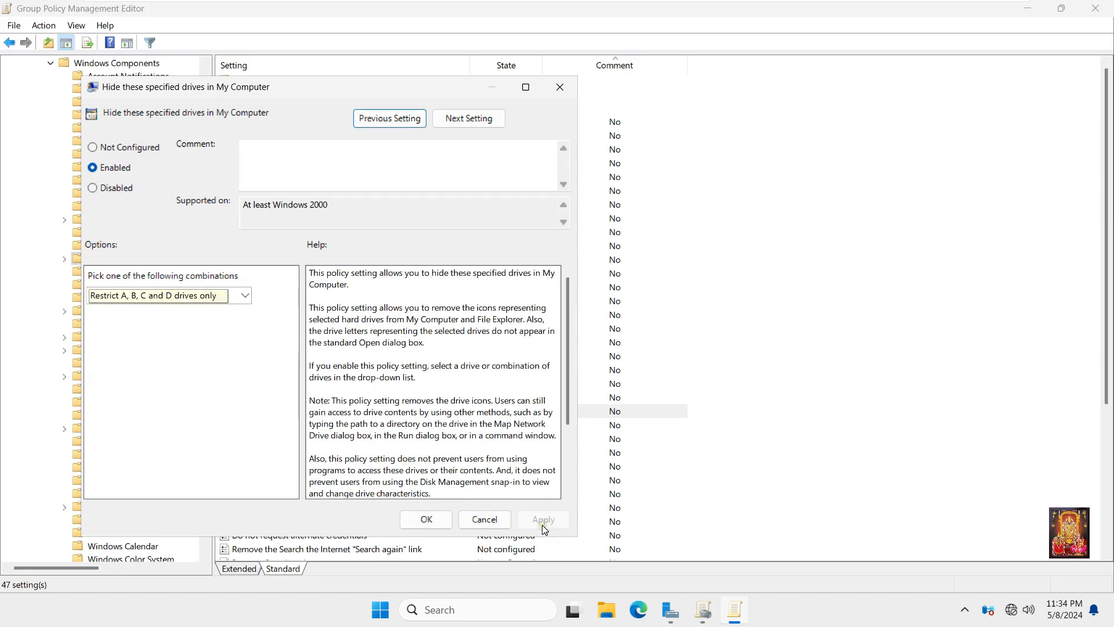
left_click(425, 519)
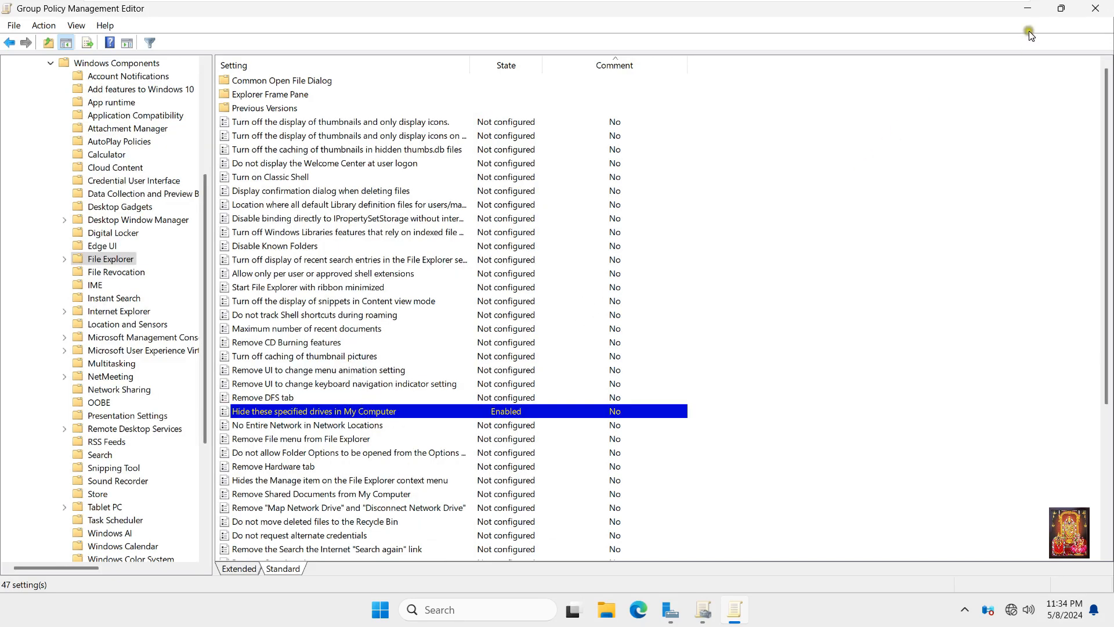
mouse_move(1100, 10)
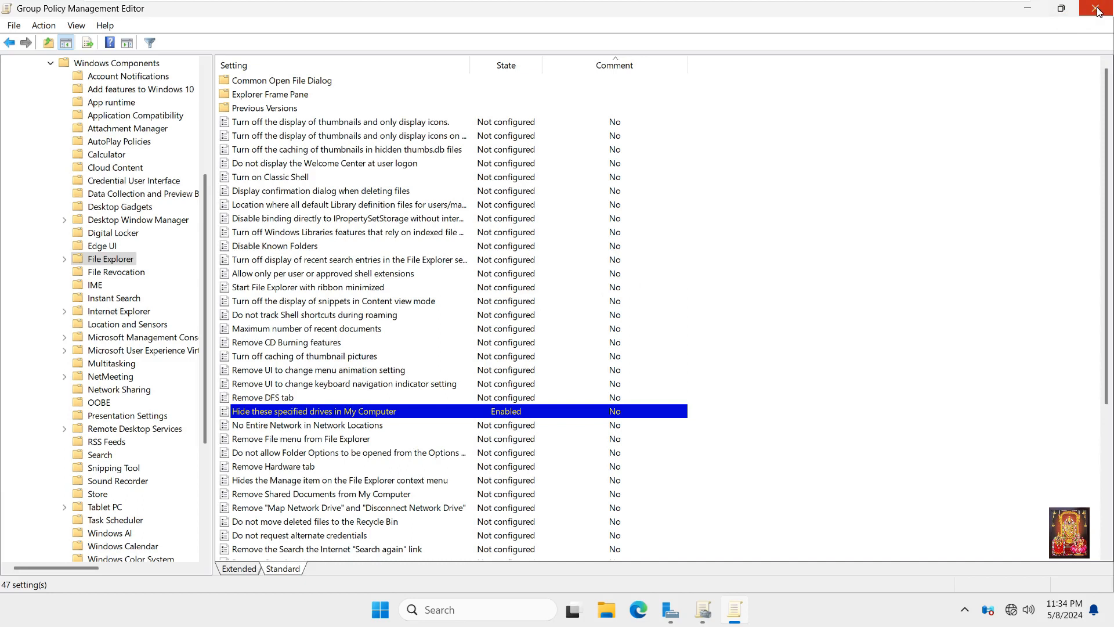
- Close the editor, verify Hide Drive appears under the Test OU, and close the console
left_click(1104, 9)
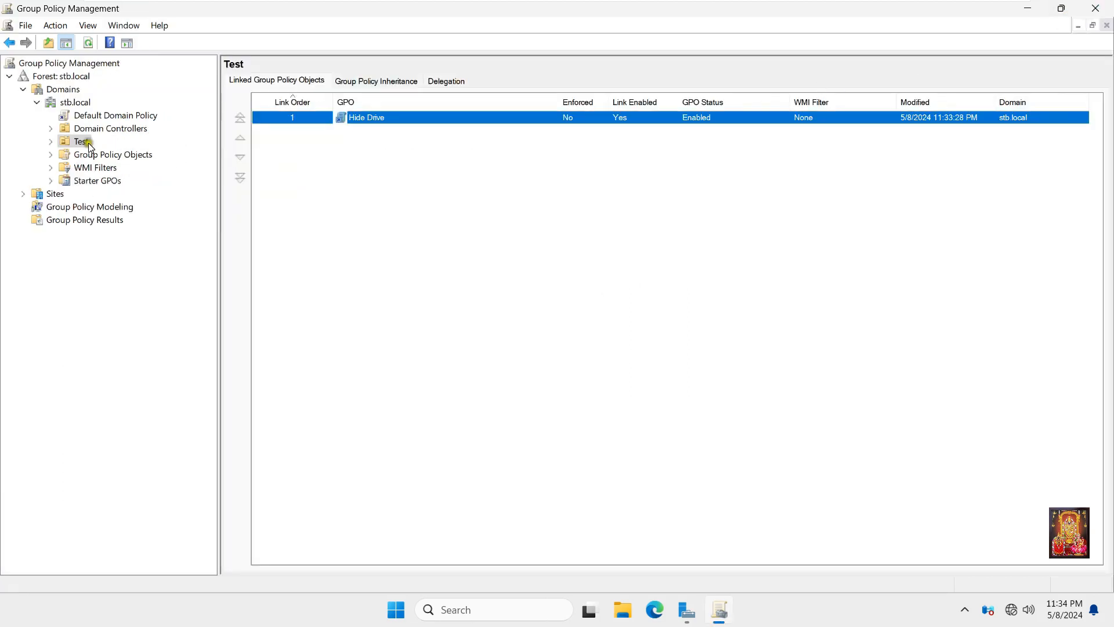
left_click(51, 142)
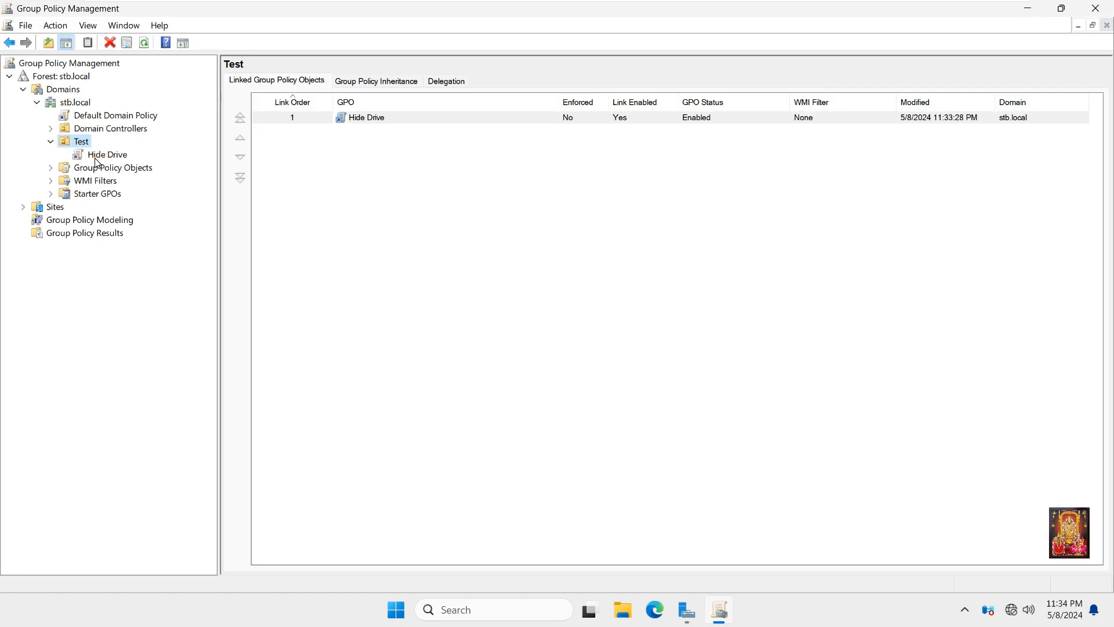
left_click(80, 142)
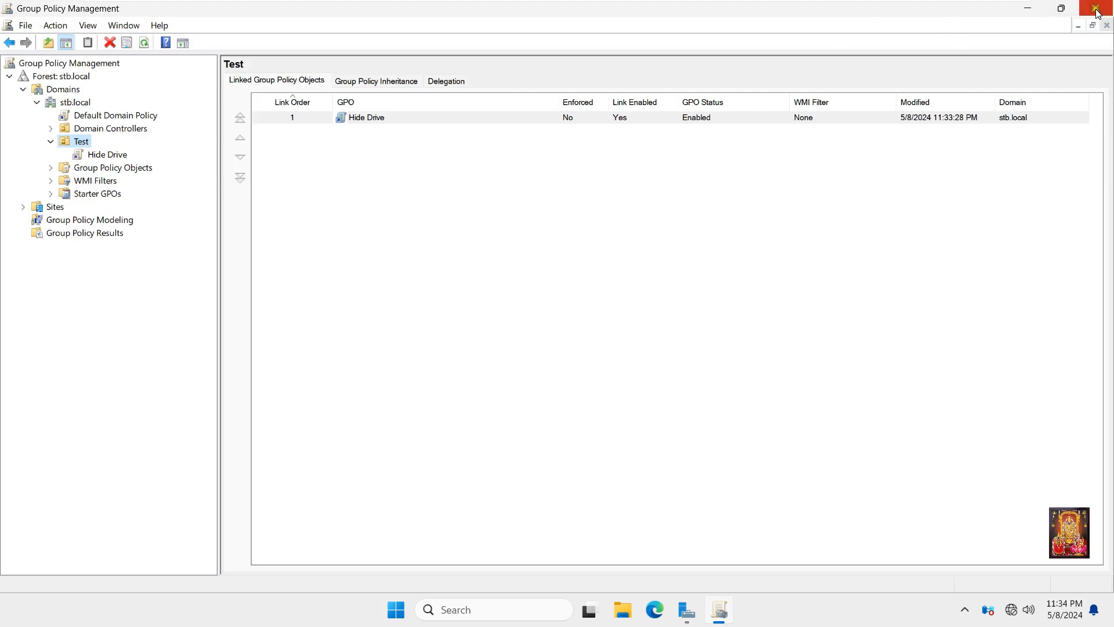
left_click(1095, 8)
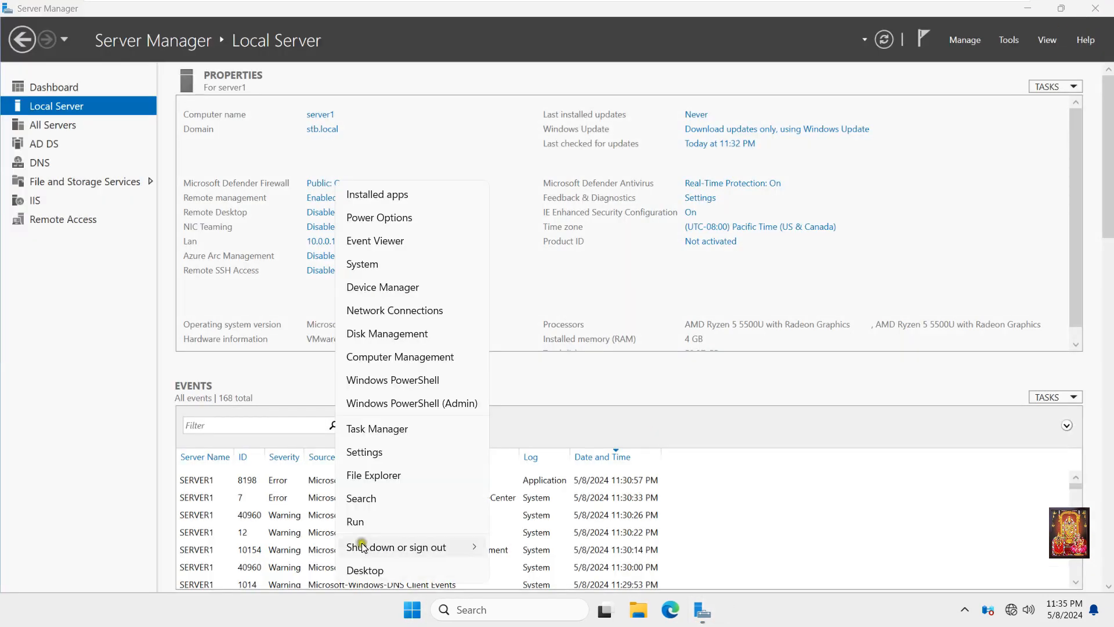
- Run gpupdate from the Run dialog until the computer policy update completes successfully
left_click(355, 521)
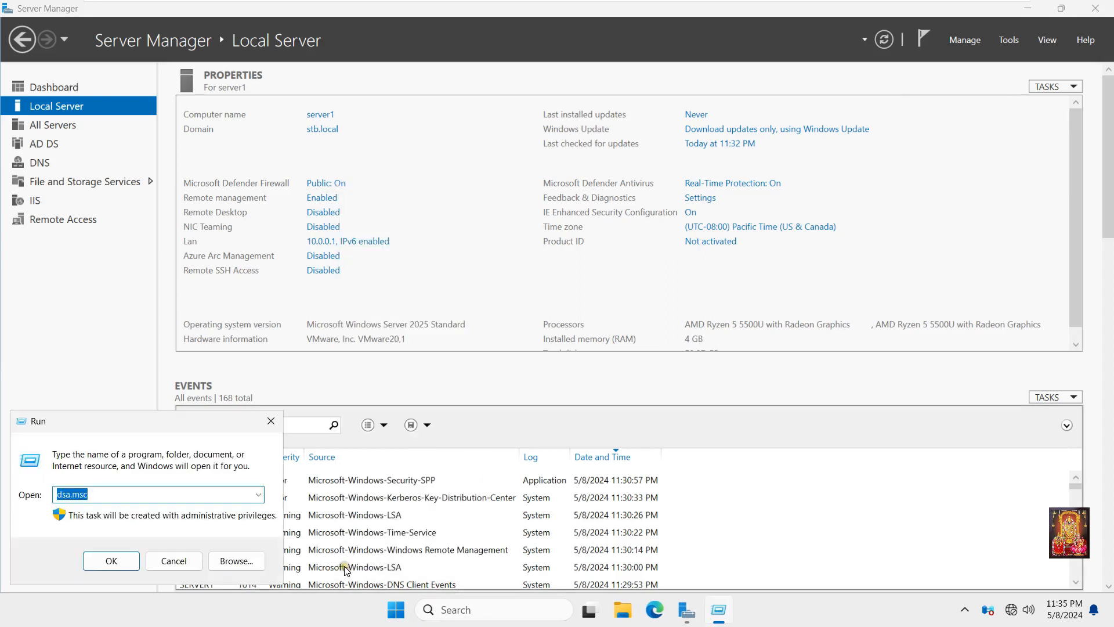
type("gpupdate")
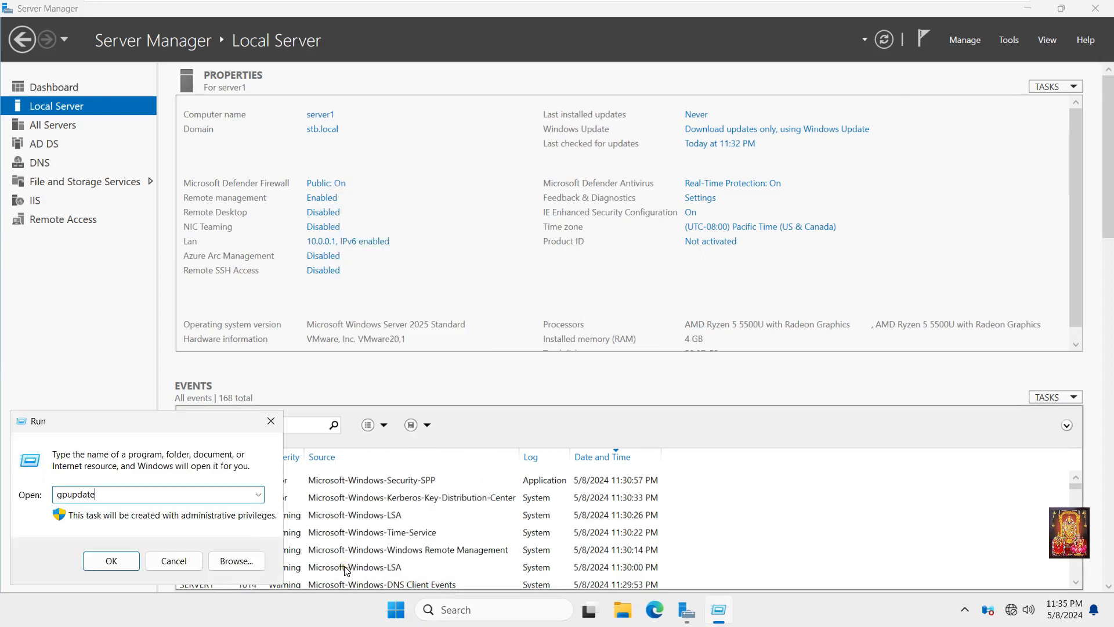
left_click(111, 560)
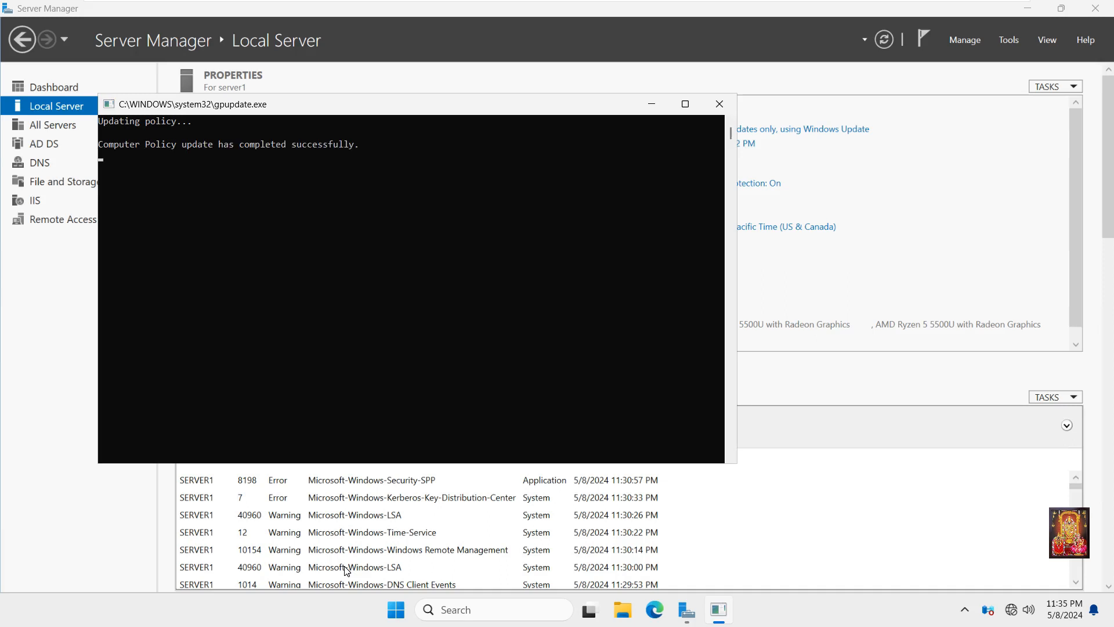
left_click(718, 104)
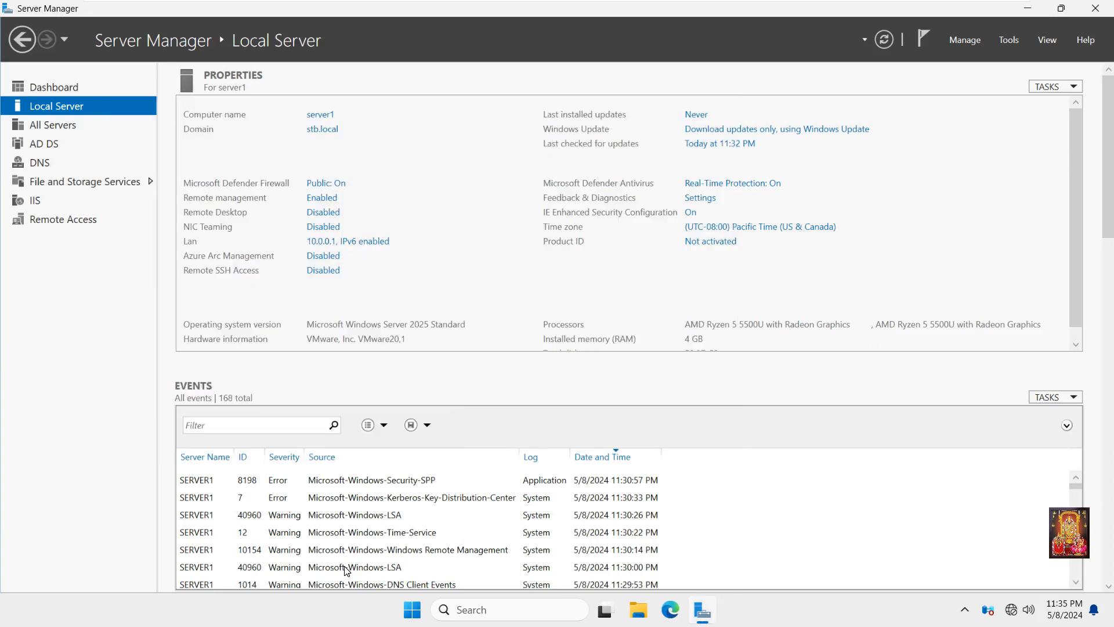
mouse_move(634, 512)
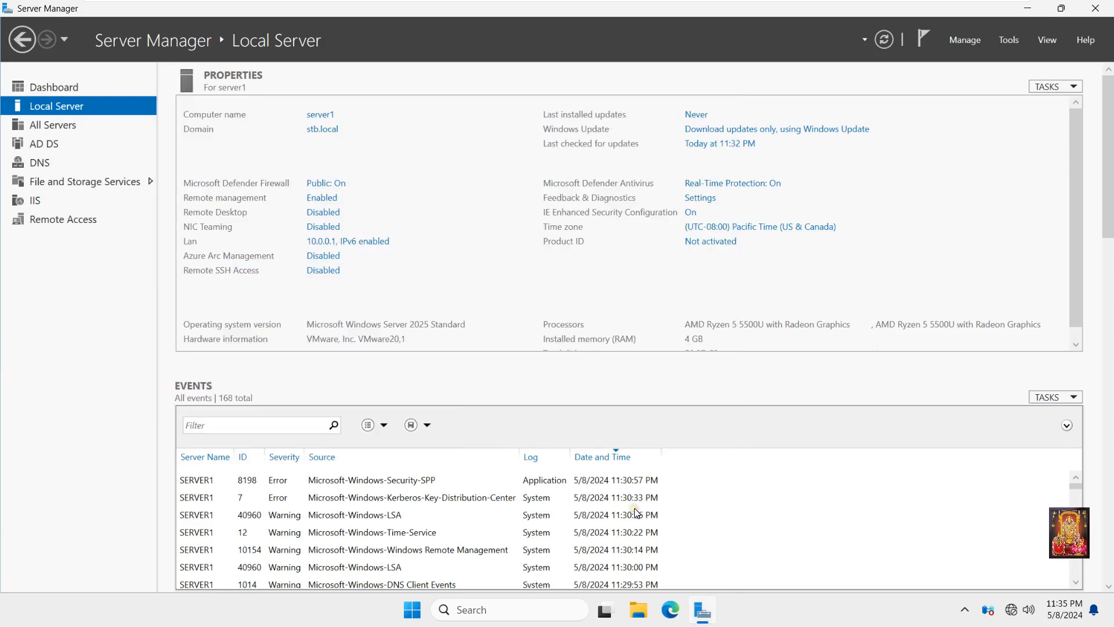
- Open Active Directory Users and Computers and select user Vineet in the Test OU
left_click(1008, 41)
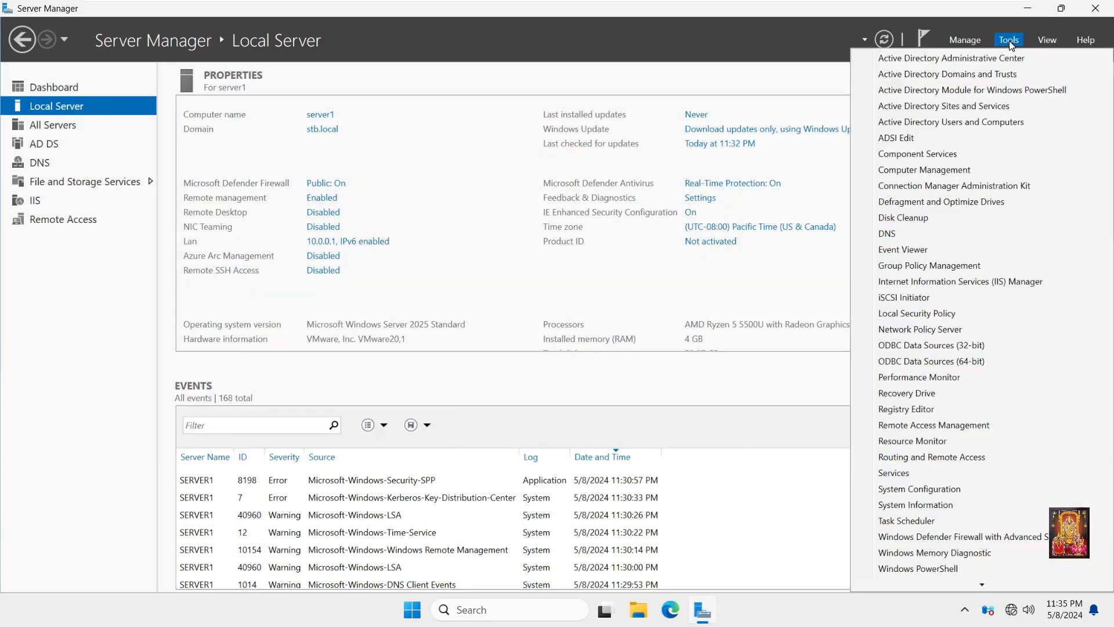
mouse_move(980, 121)
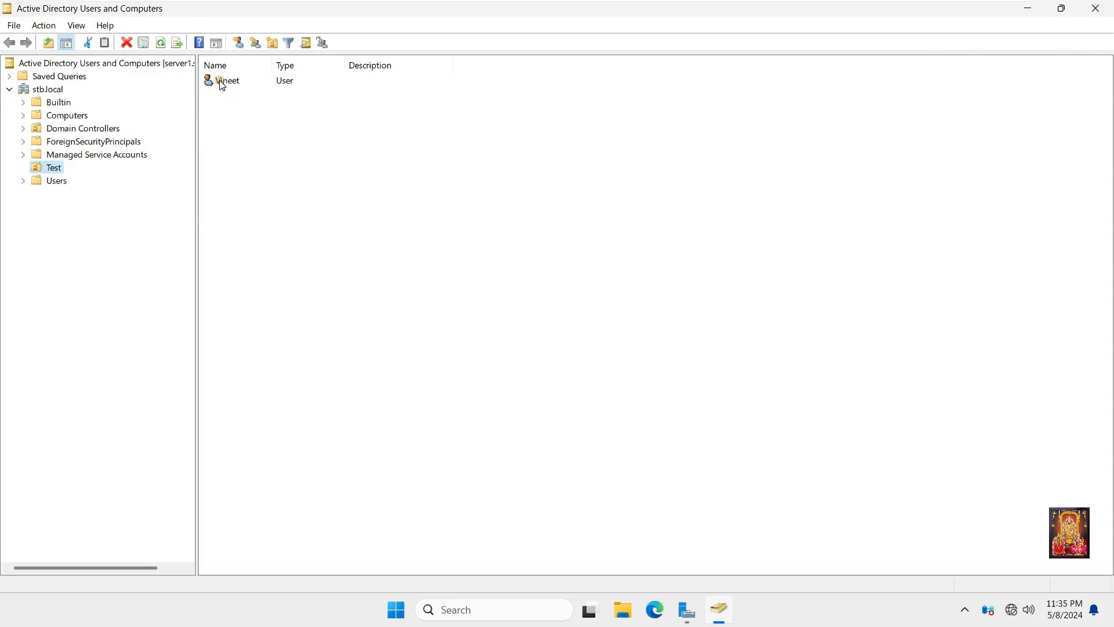
left_click(227, 80)
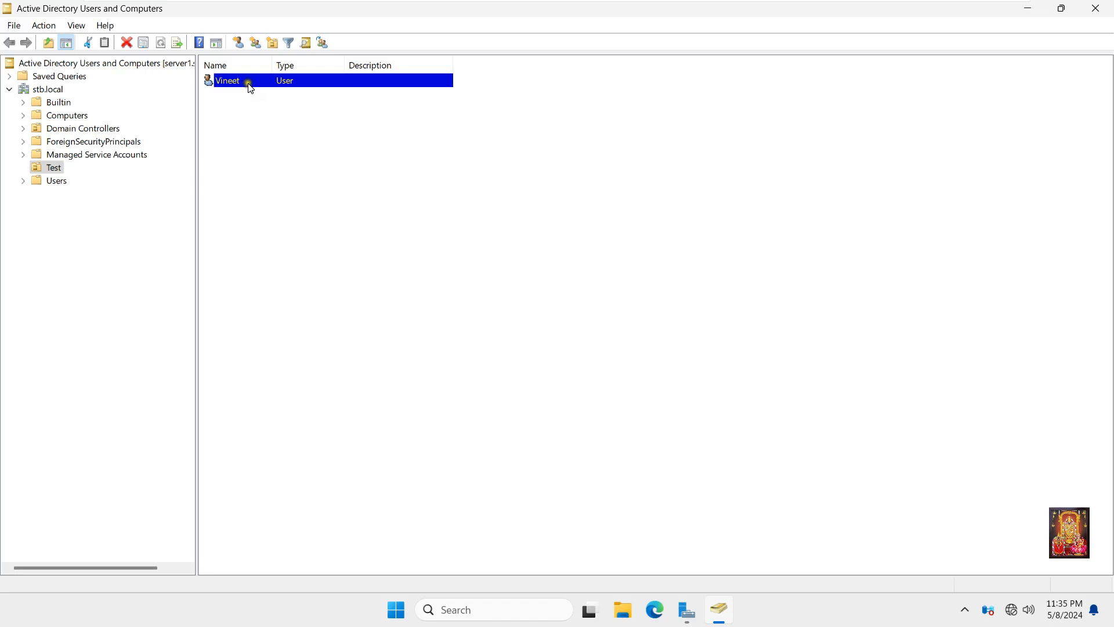
mouse_move(471, 56)
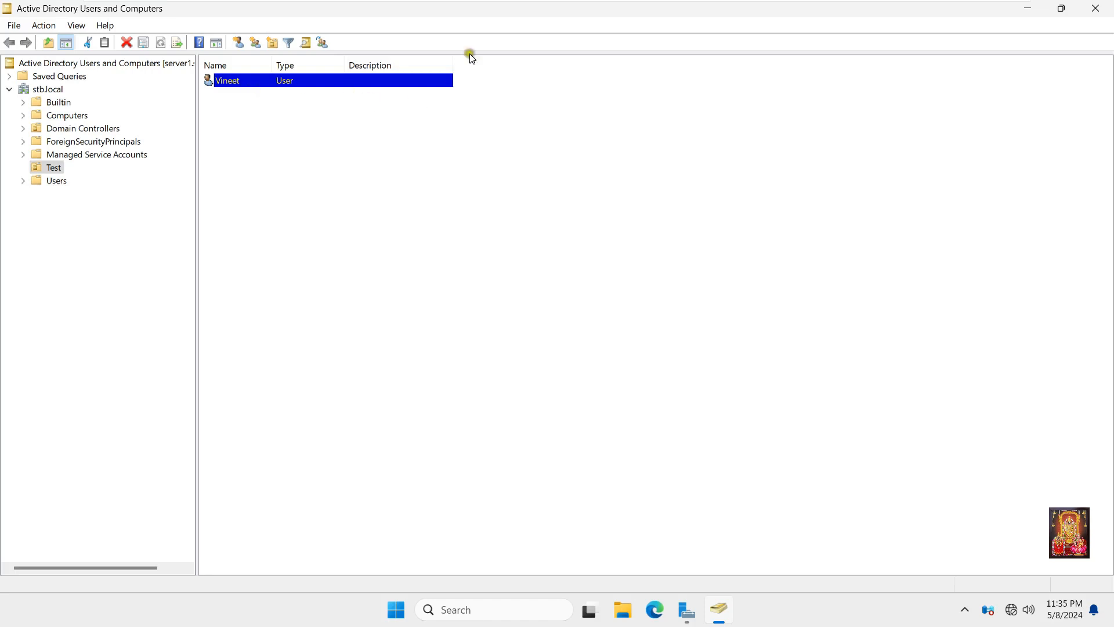
- Lock the session and sign in to the STB domain as user 'vineet'
key("Win+l")
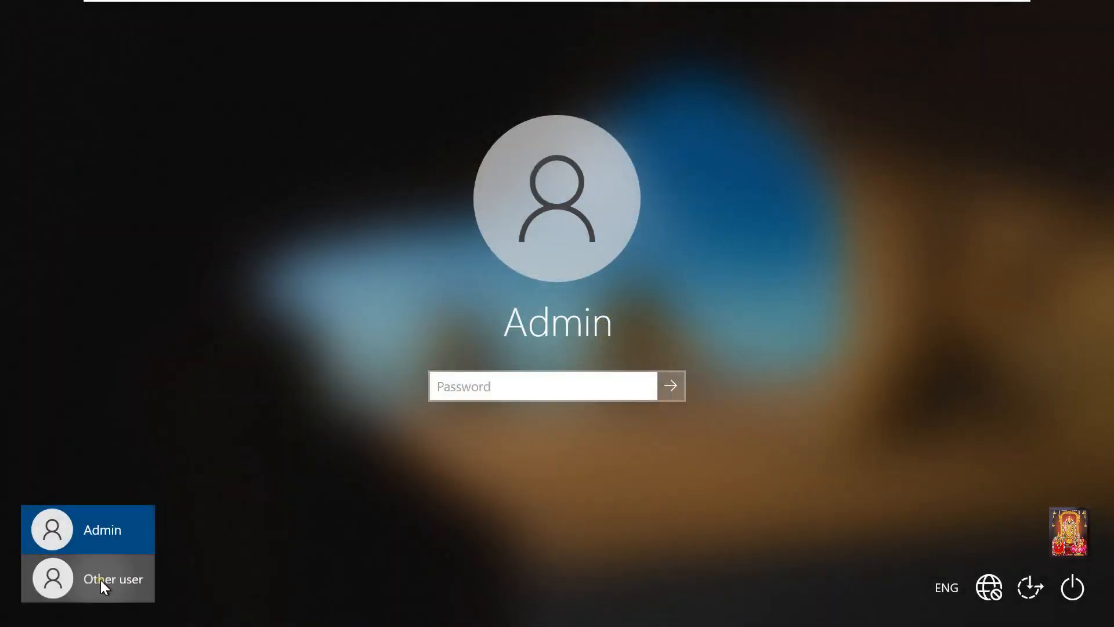
left_click(88, 578)
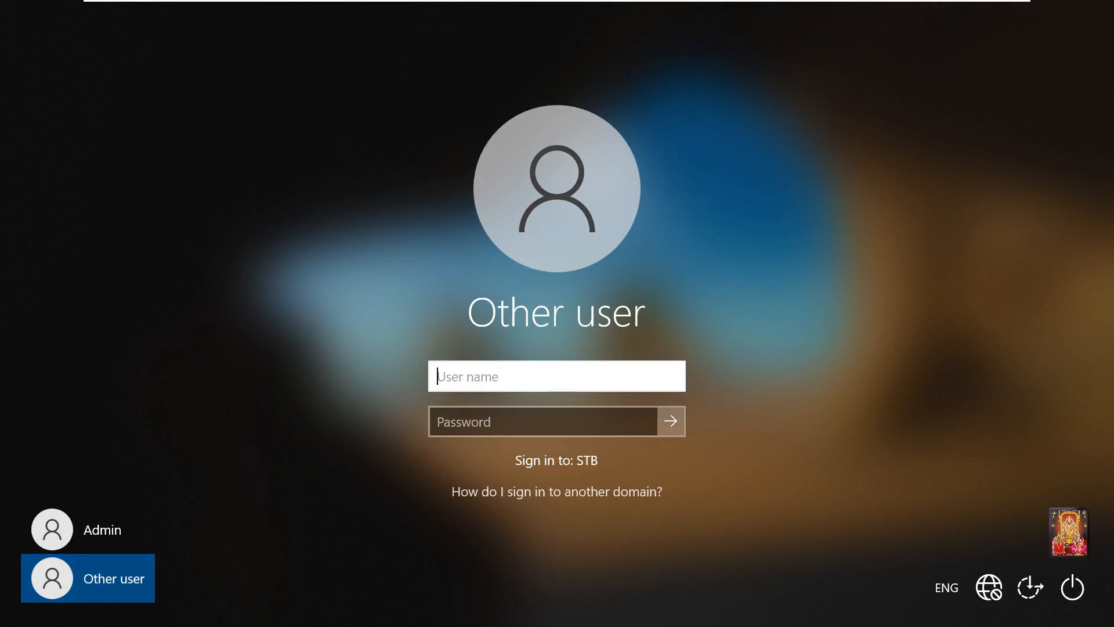
type("vineet")
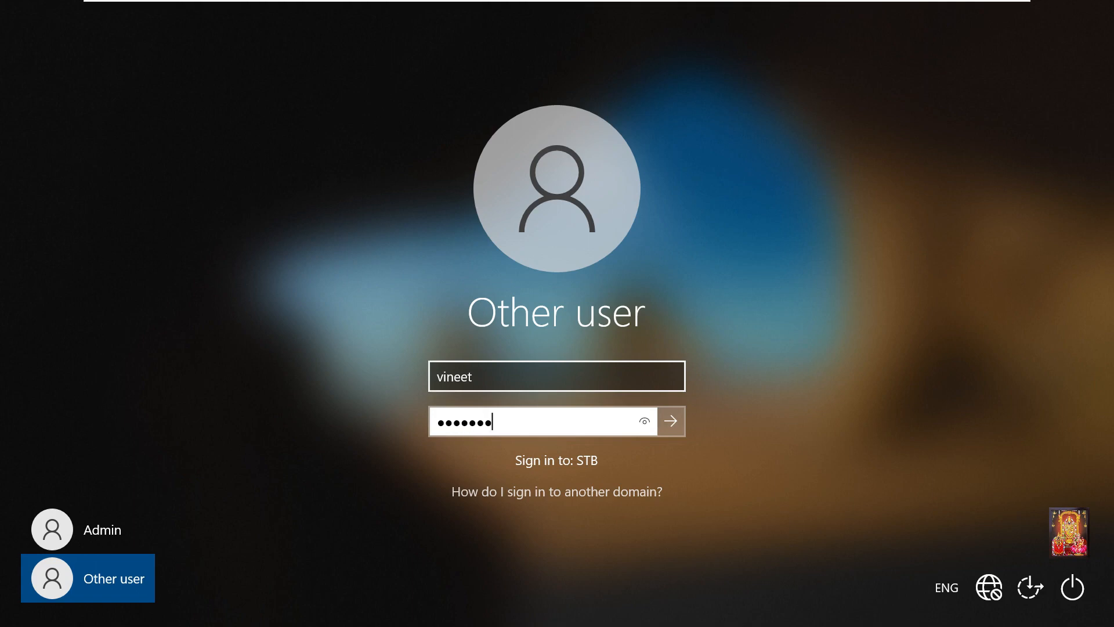
left_click(669, 421)
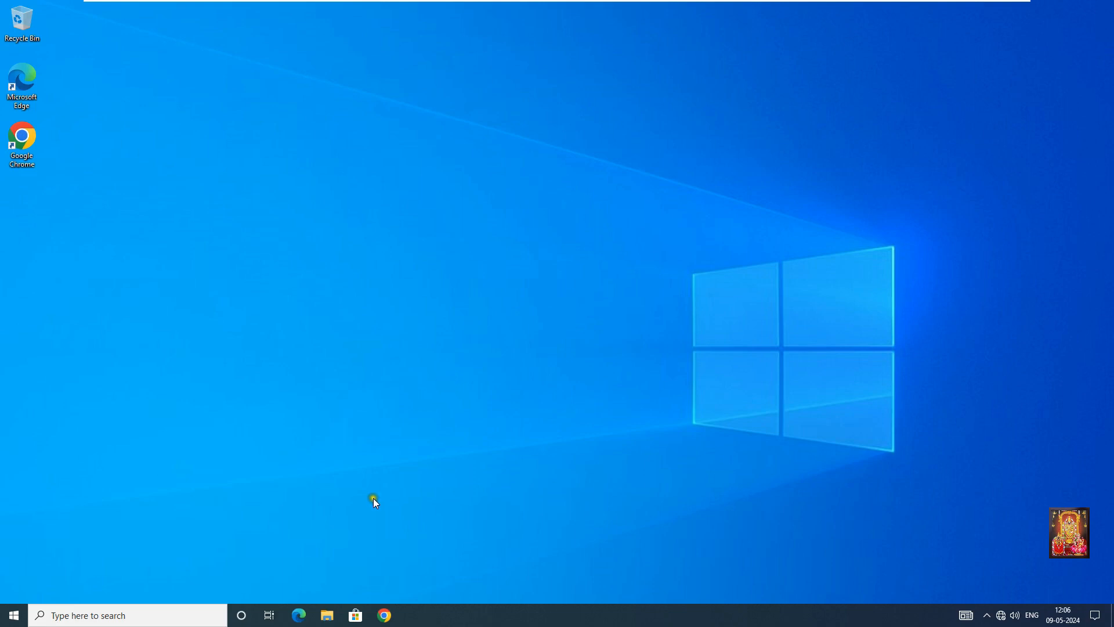
mouse_move(326, 614)
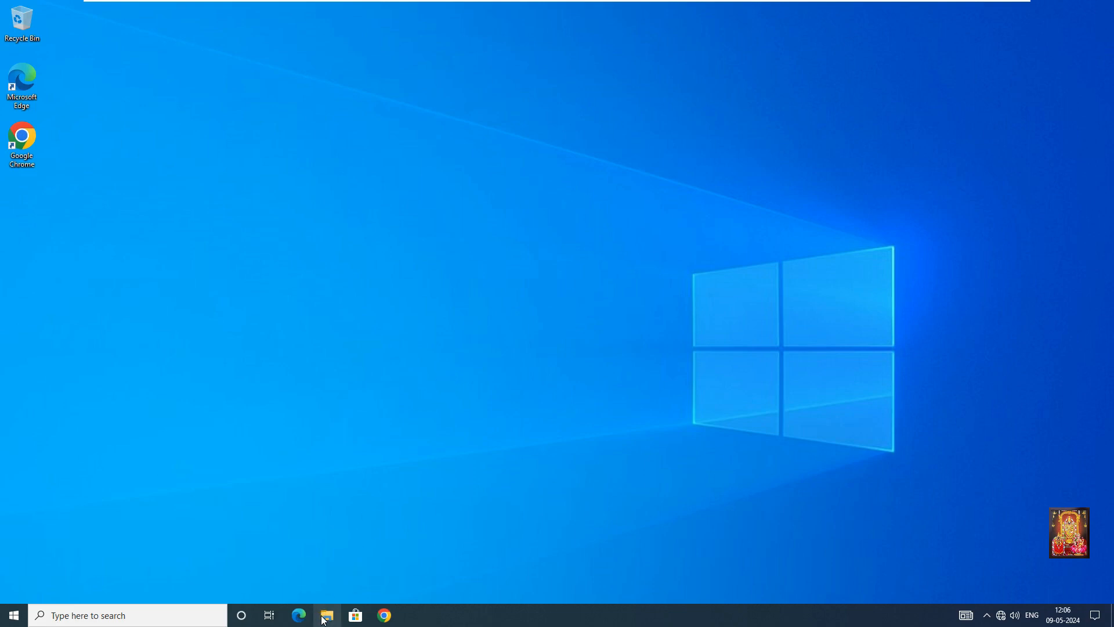
left_click(326, 614)
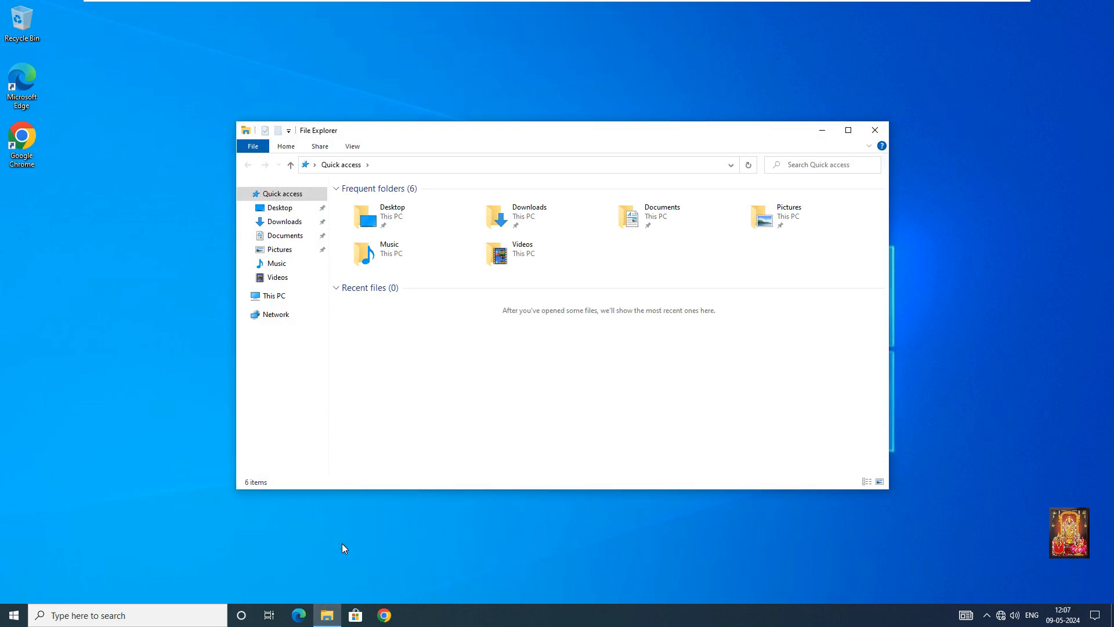
left_click(272, 295)
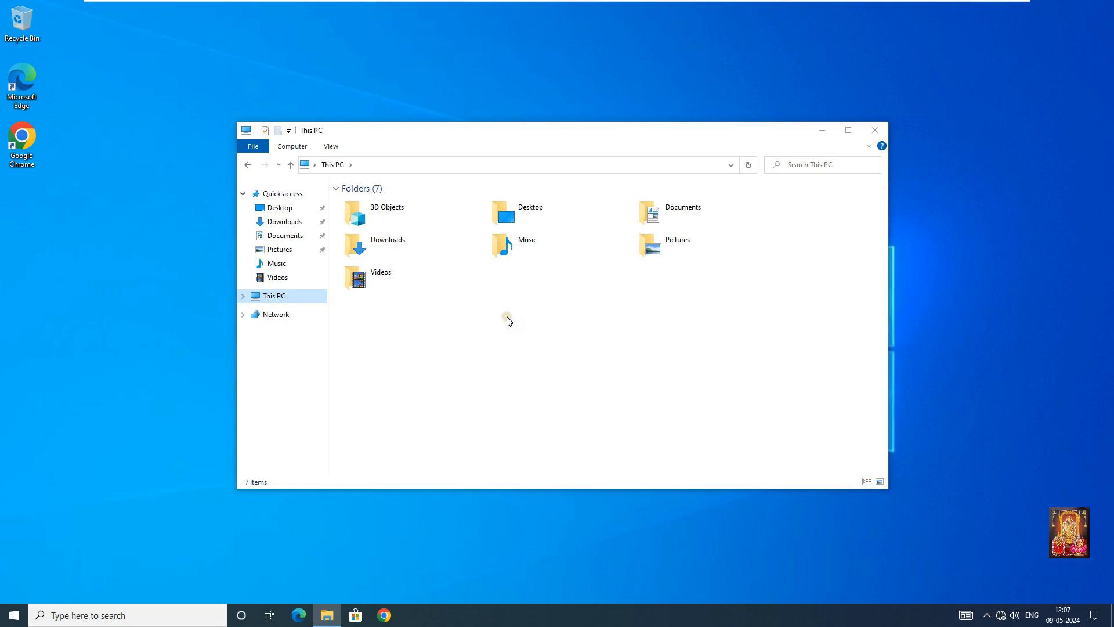
mouse_move(256, 327)
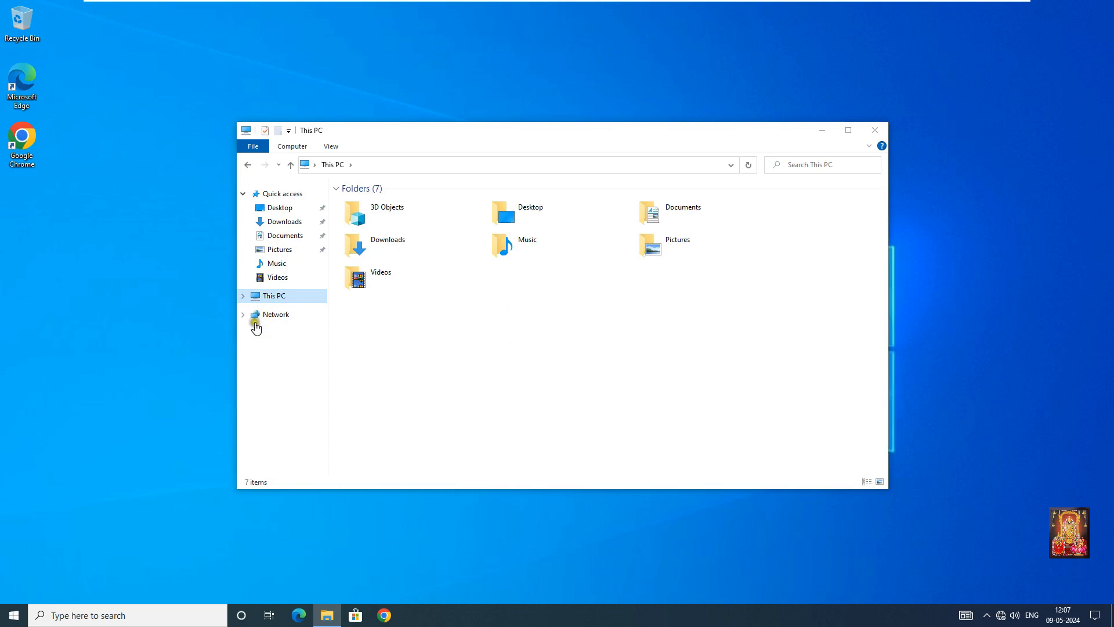
left_click(244, 295)
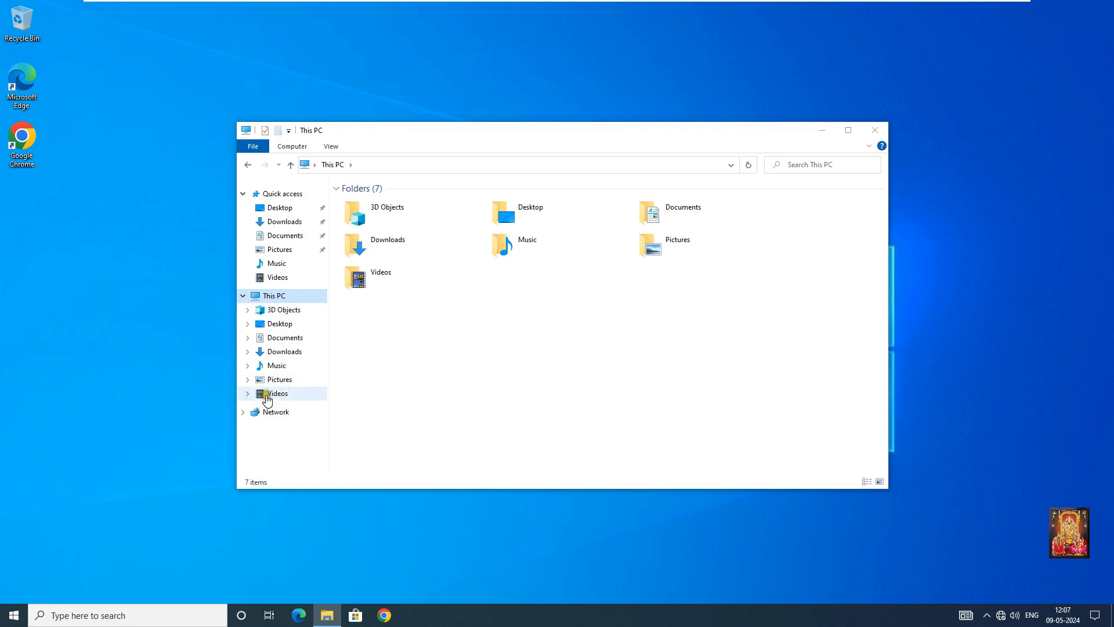
mouse_move(791, 336)
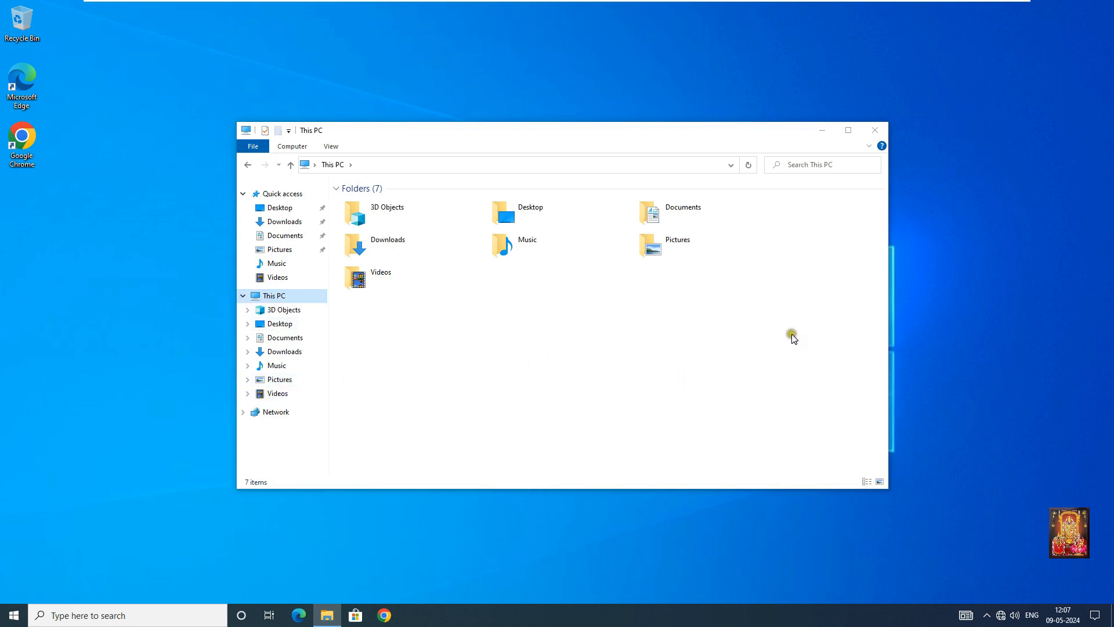
left_click(873, 129)
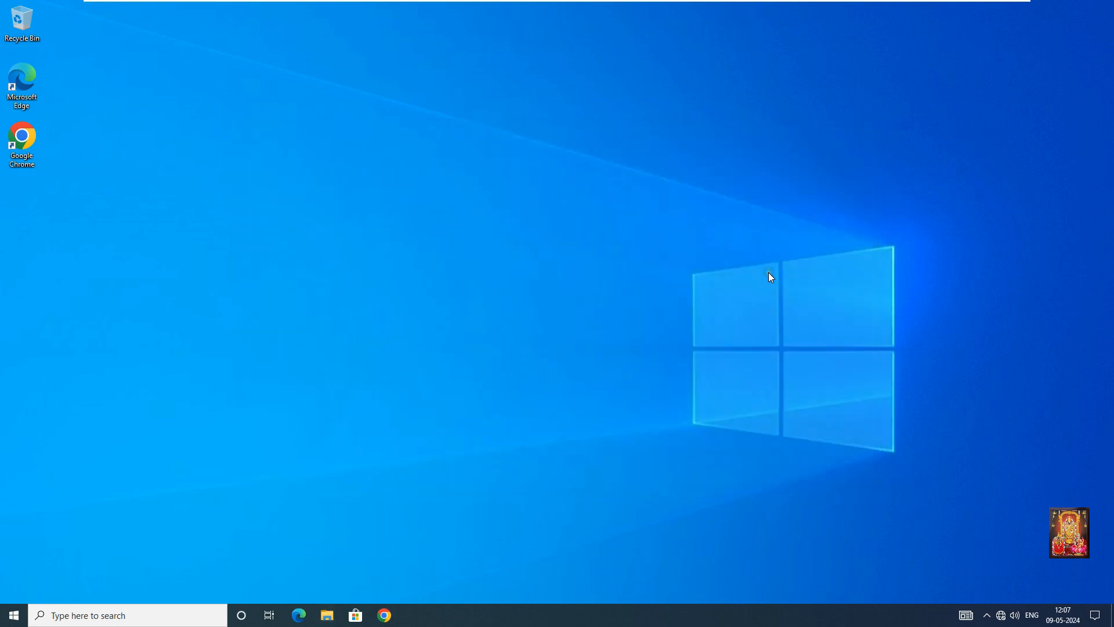